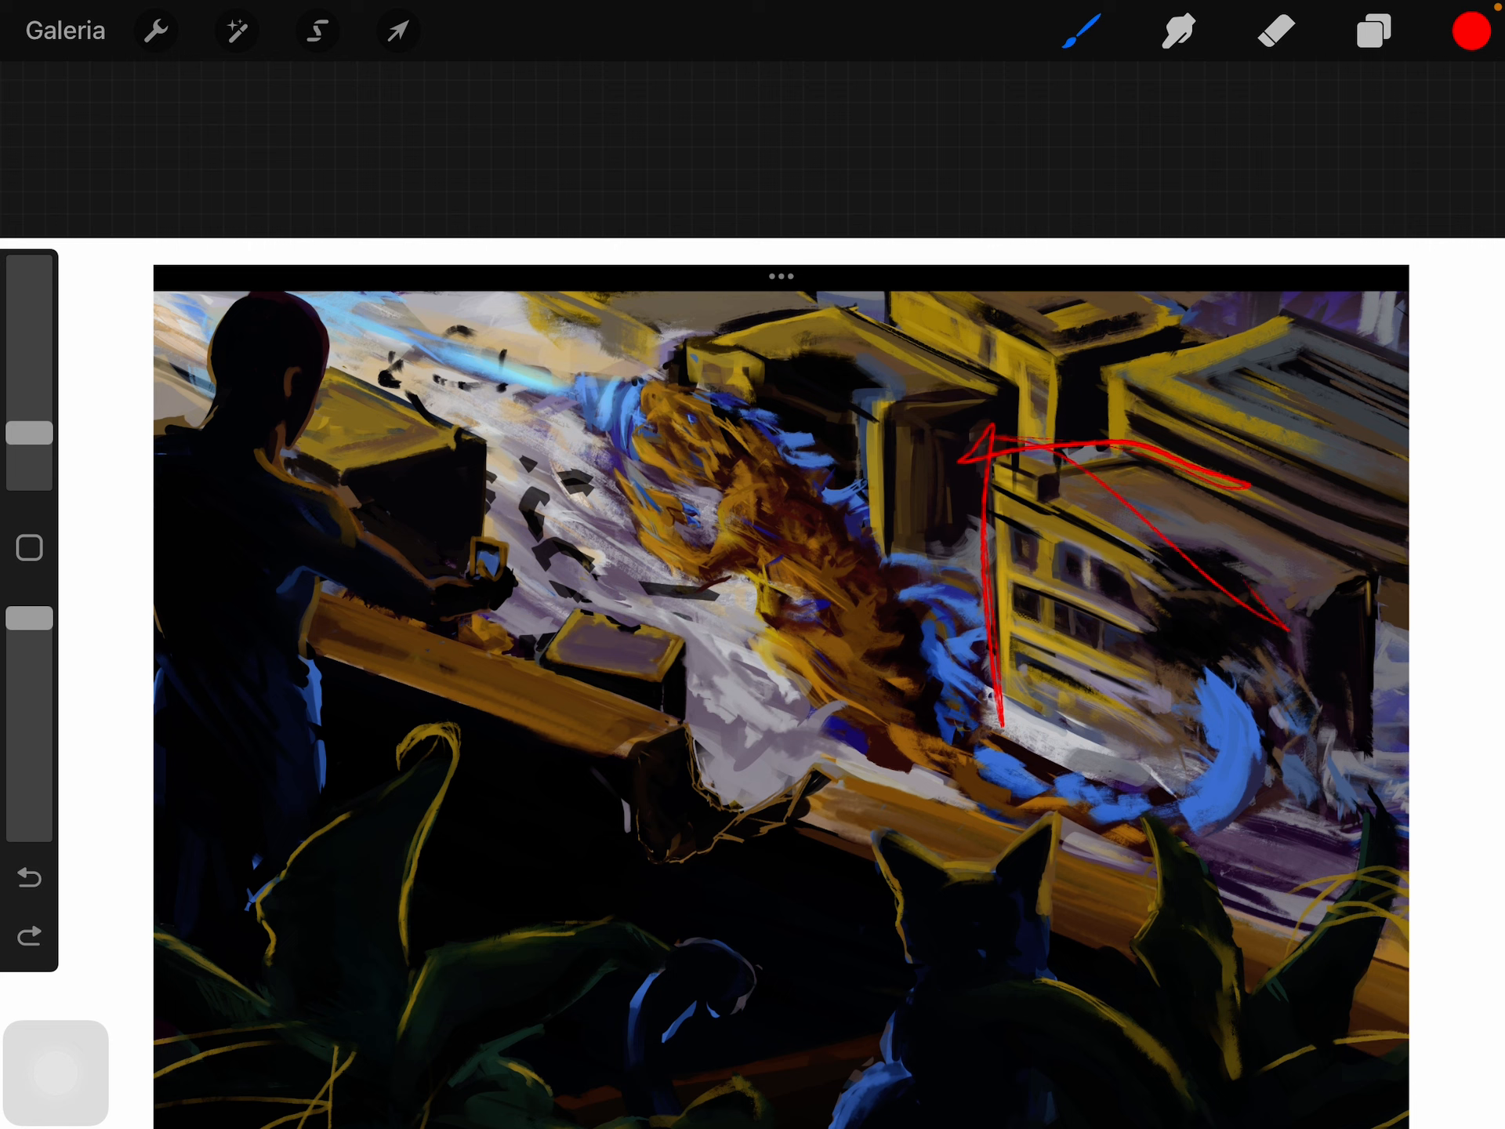
Step: Draw red hierarchy loops over the figure, explosion and foreground, and write 'Hierarchy' in the margin
{"action": "left_click_drag", "start_coordinate": [1248, 624], "coordinate": [1411, 768]}
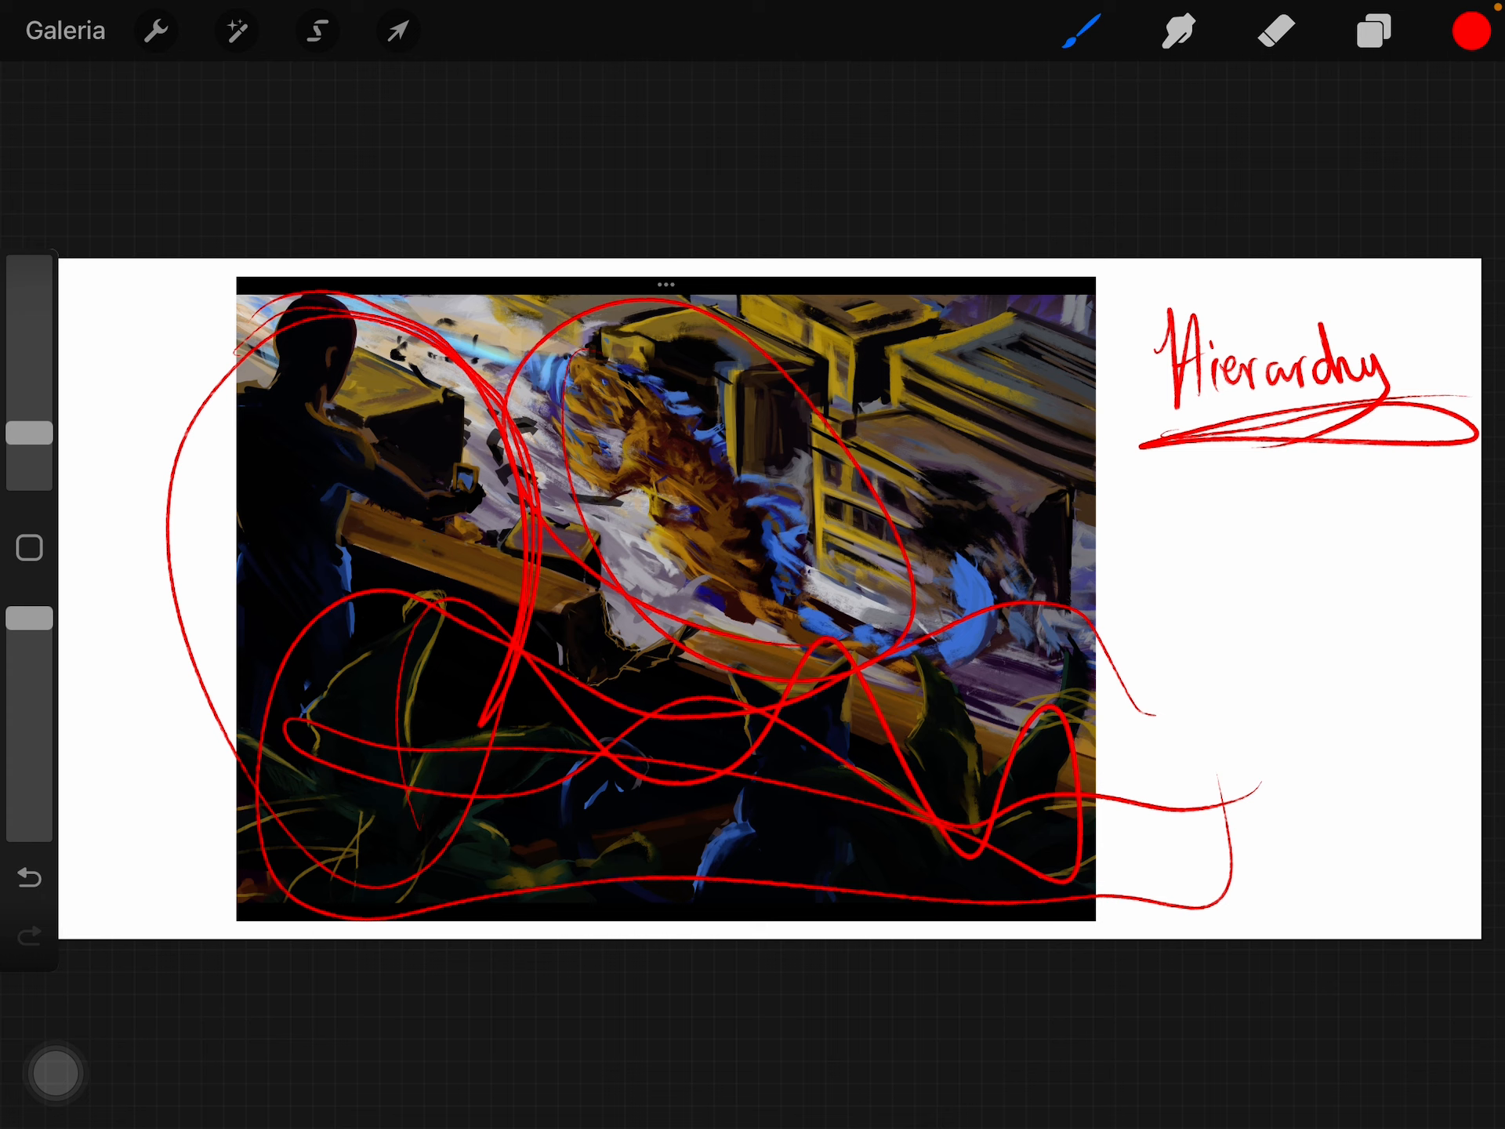
{"action": "left_click_drag", "start_coordinate": [1113, 268], "coordinate": [1162, 931]}
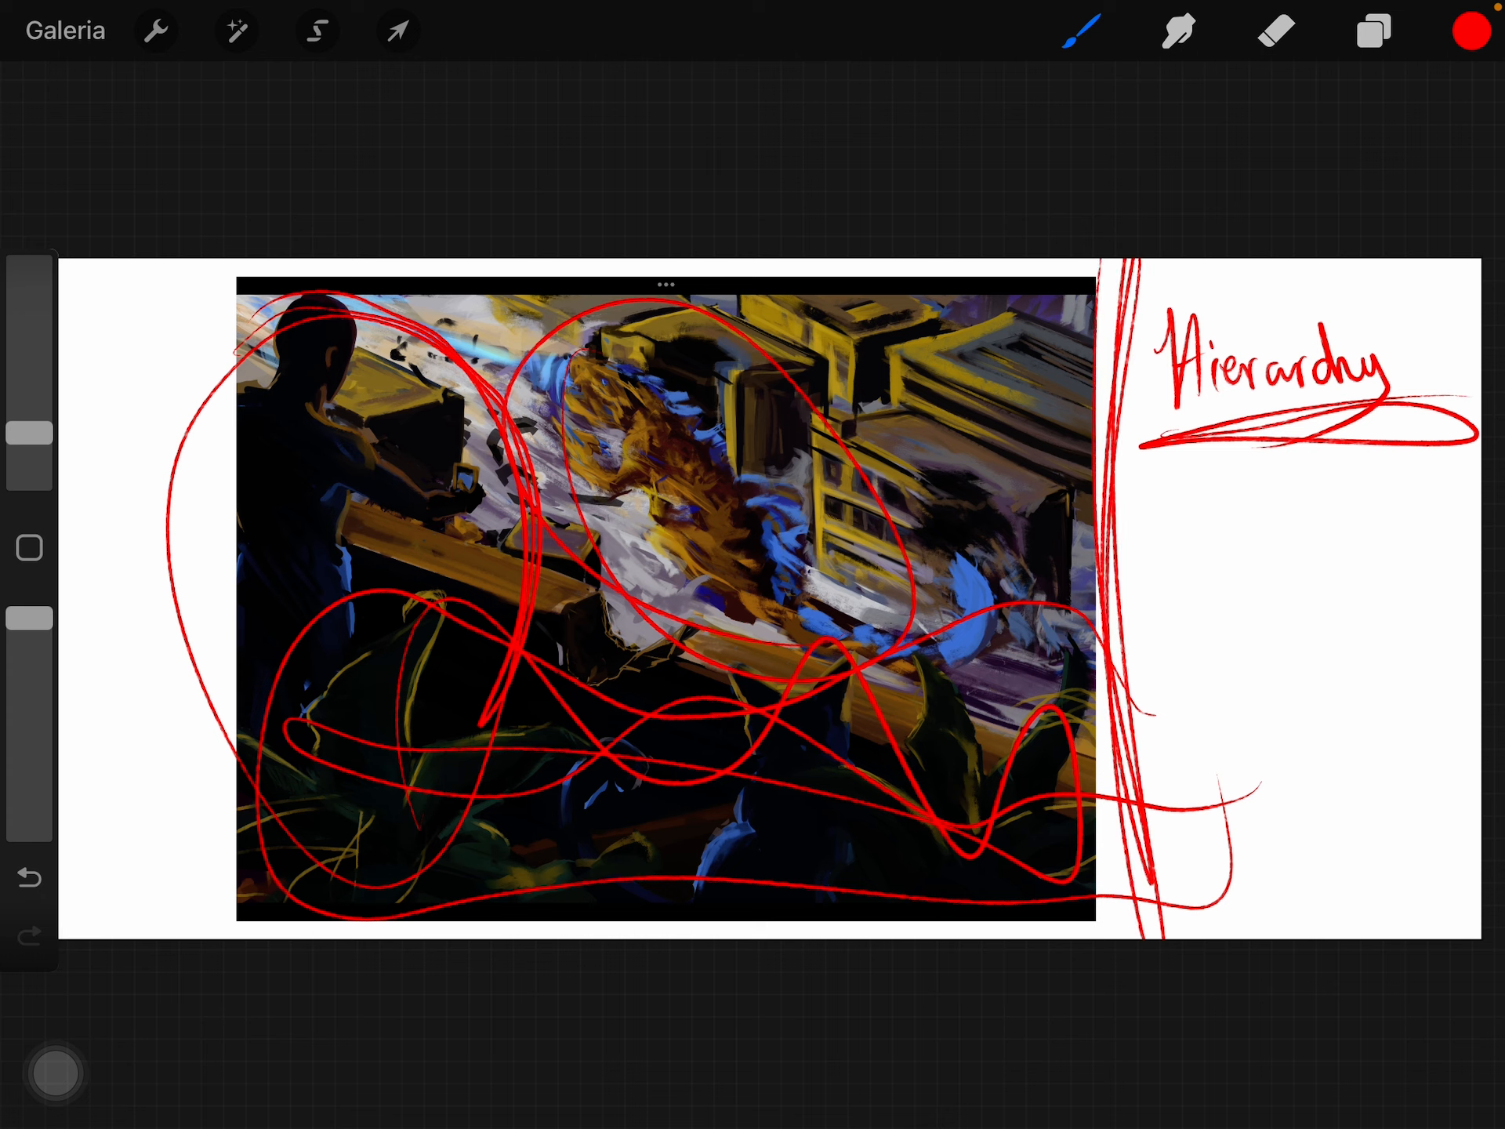
Step: Show the grayscale copy of the city painting, then switch the view to the canyon study layer
{"action": "left_click", "coordinate": [1374, 30]}
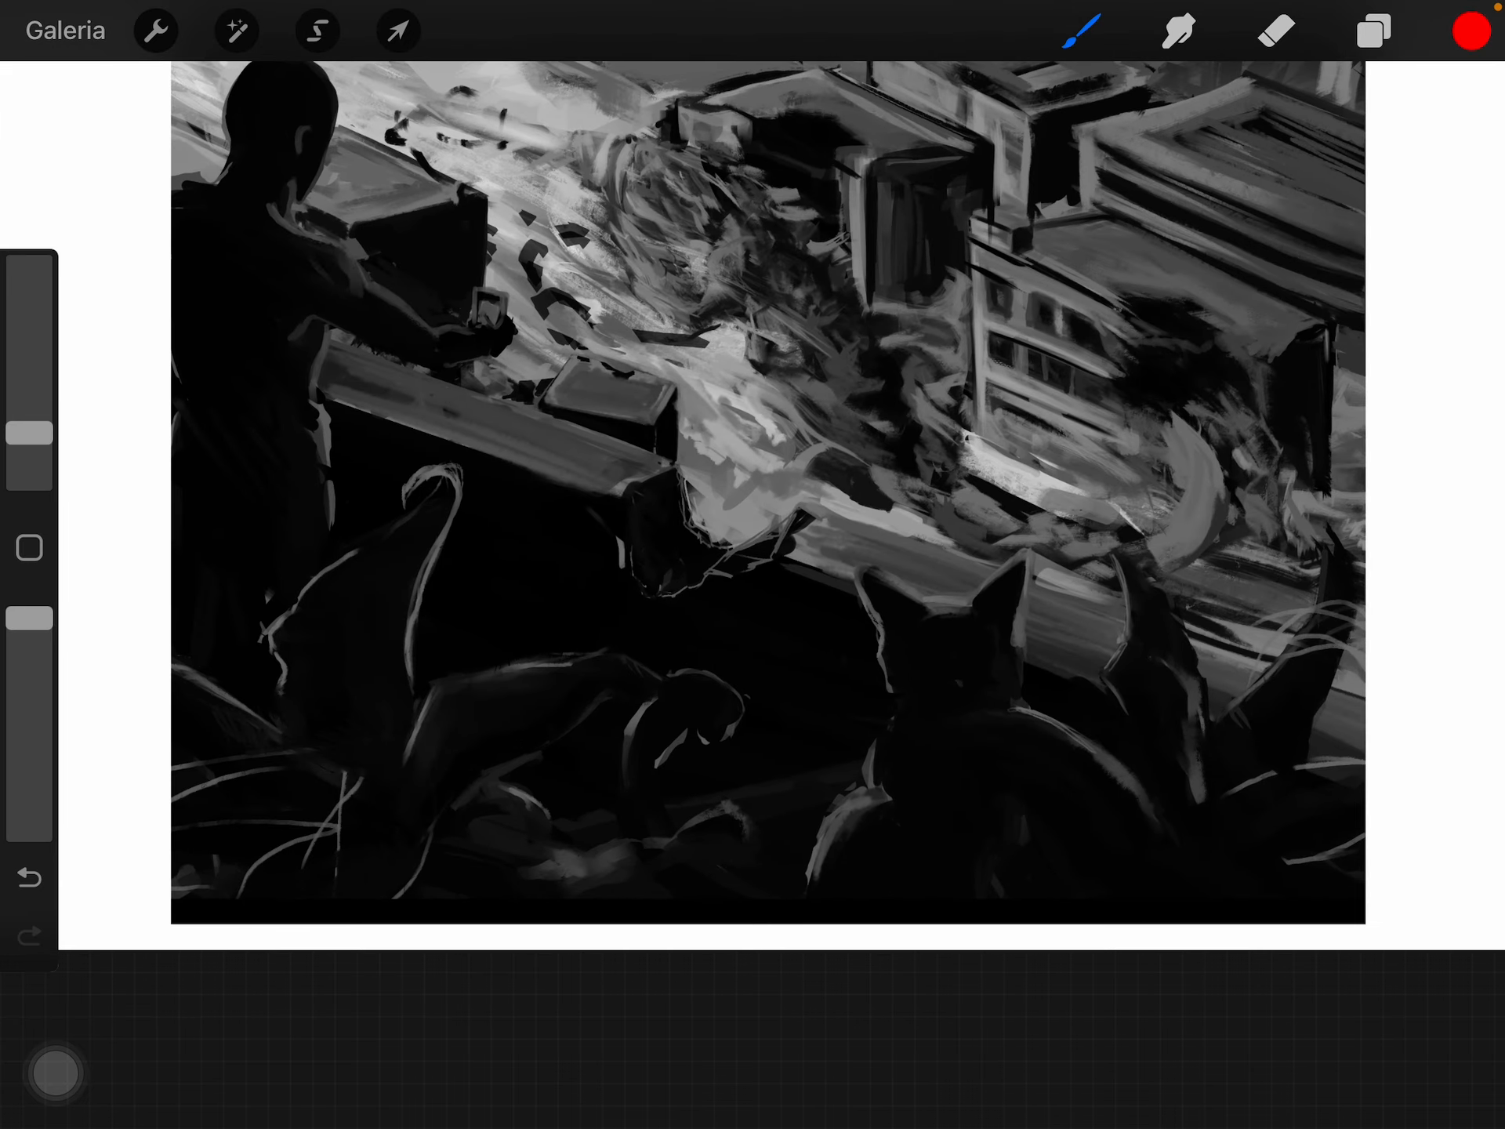
{"action": "left_click", "coordinate": [1374, 30]}
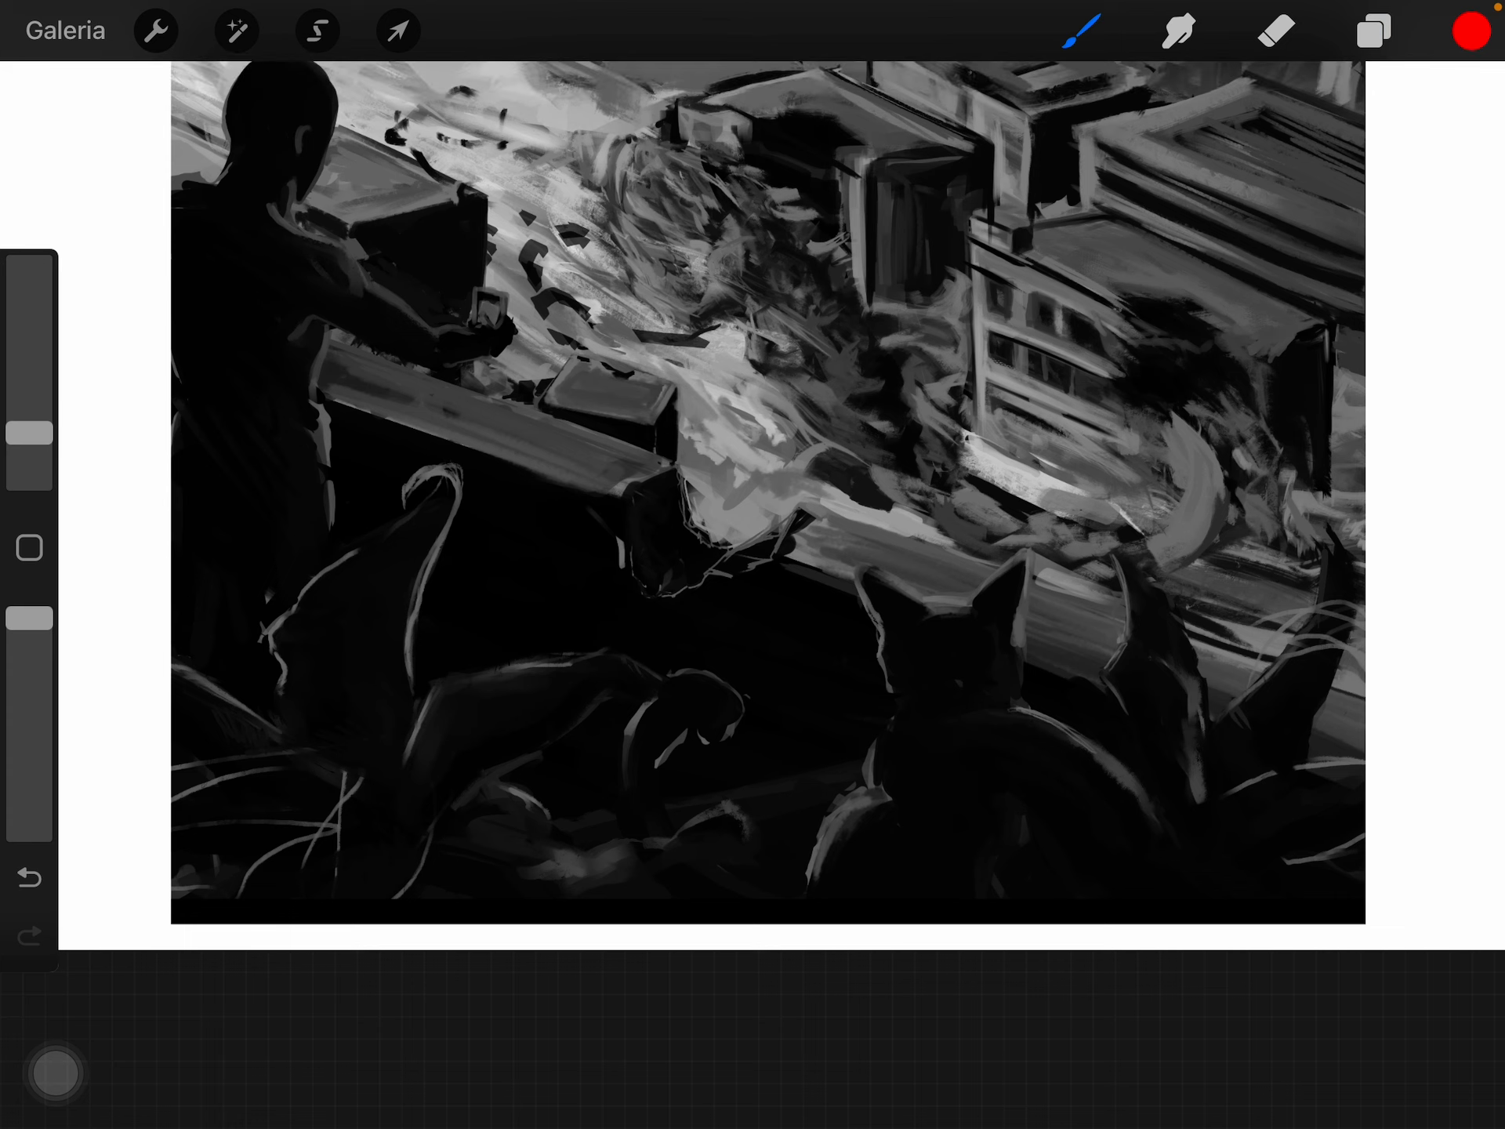
{"action": "left_click", "coordinate": [1471, 28]}
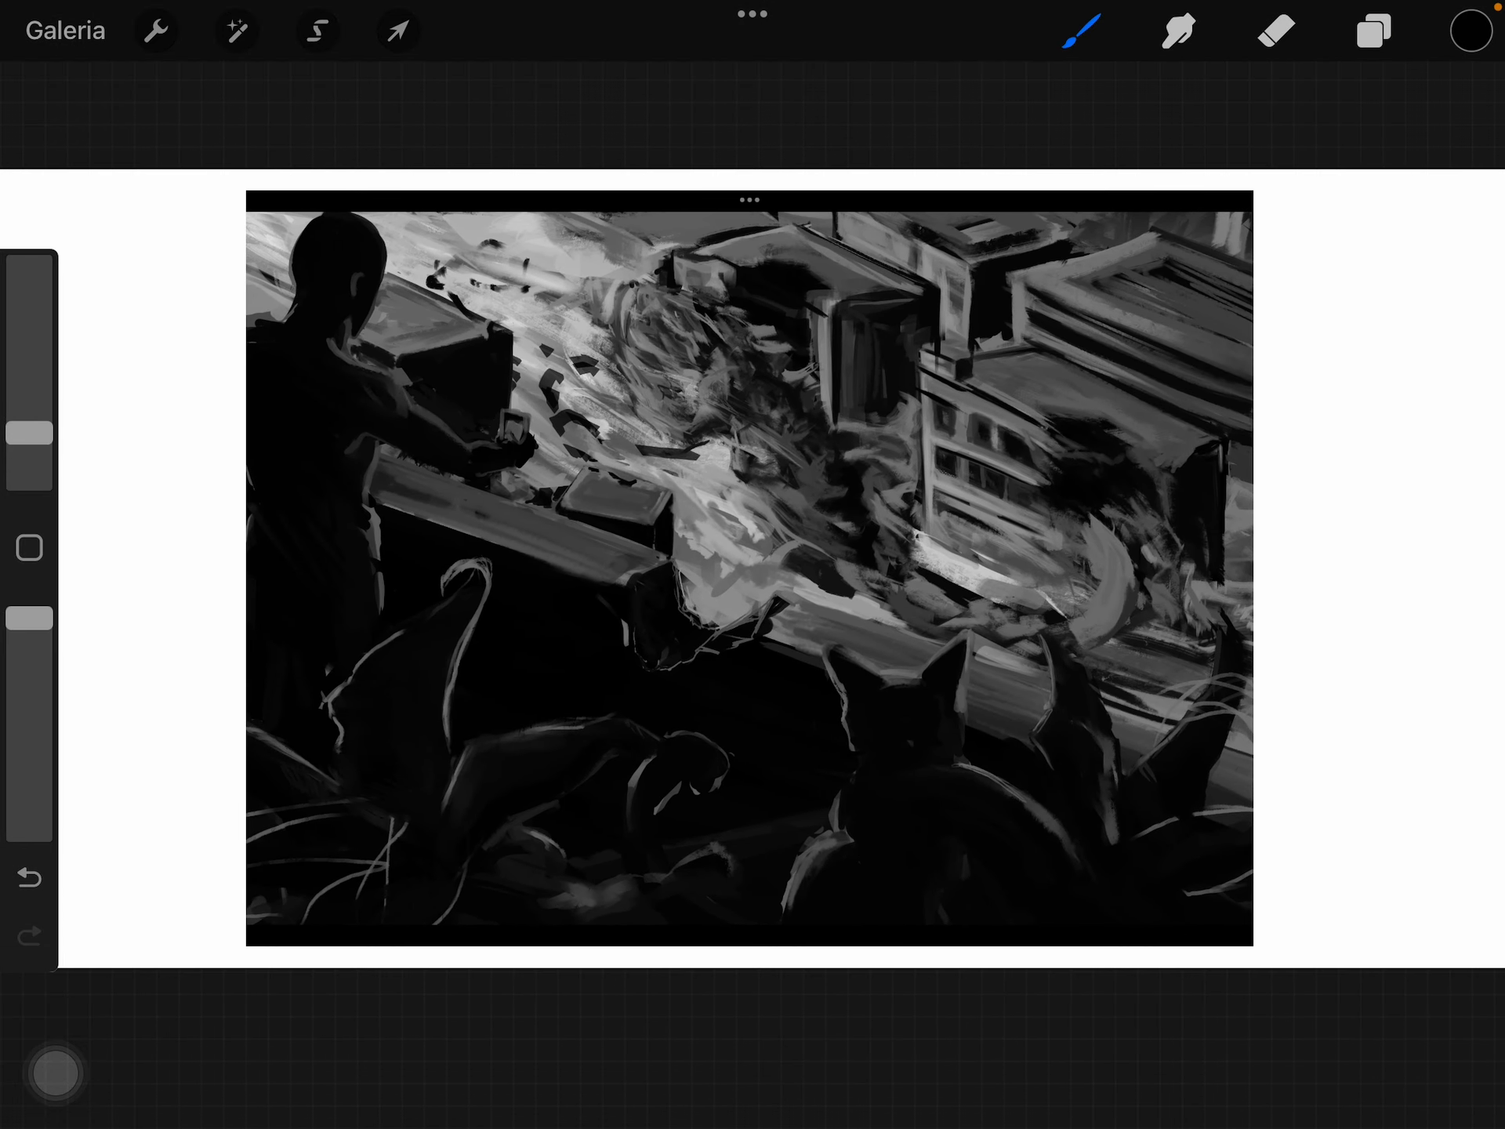
{"action": "left_click", "coordinate": [1374, 30]}
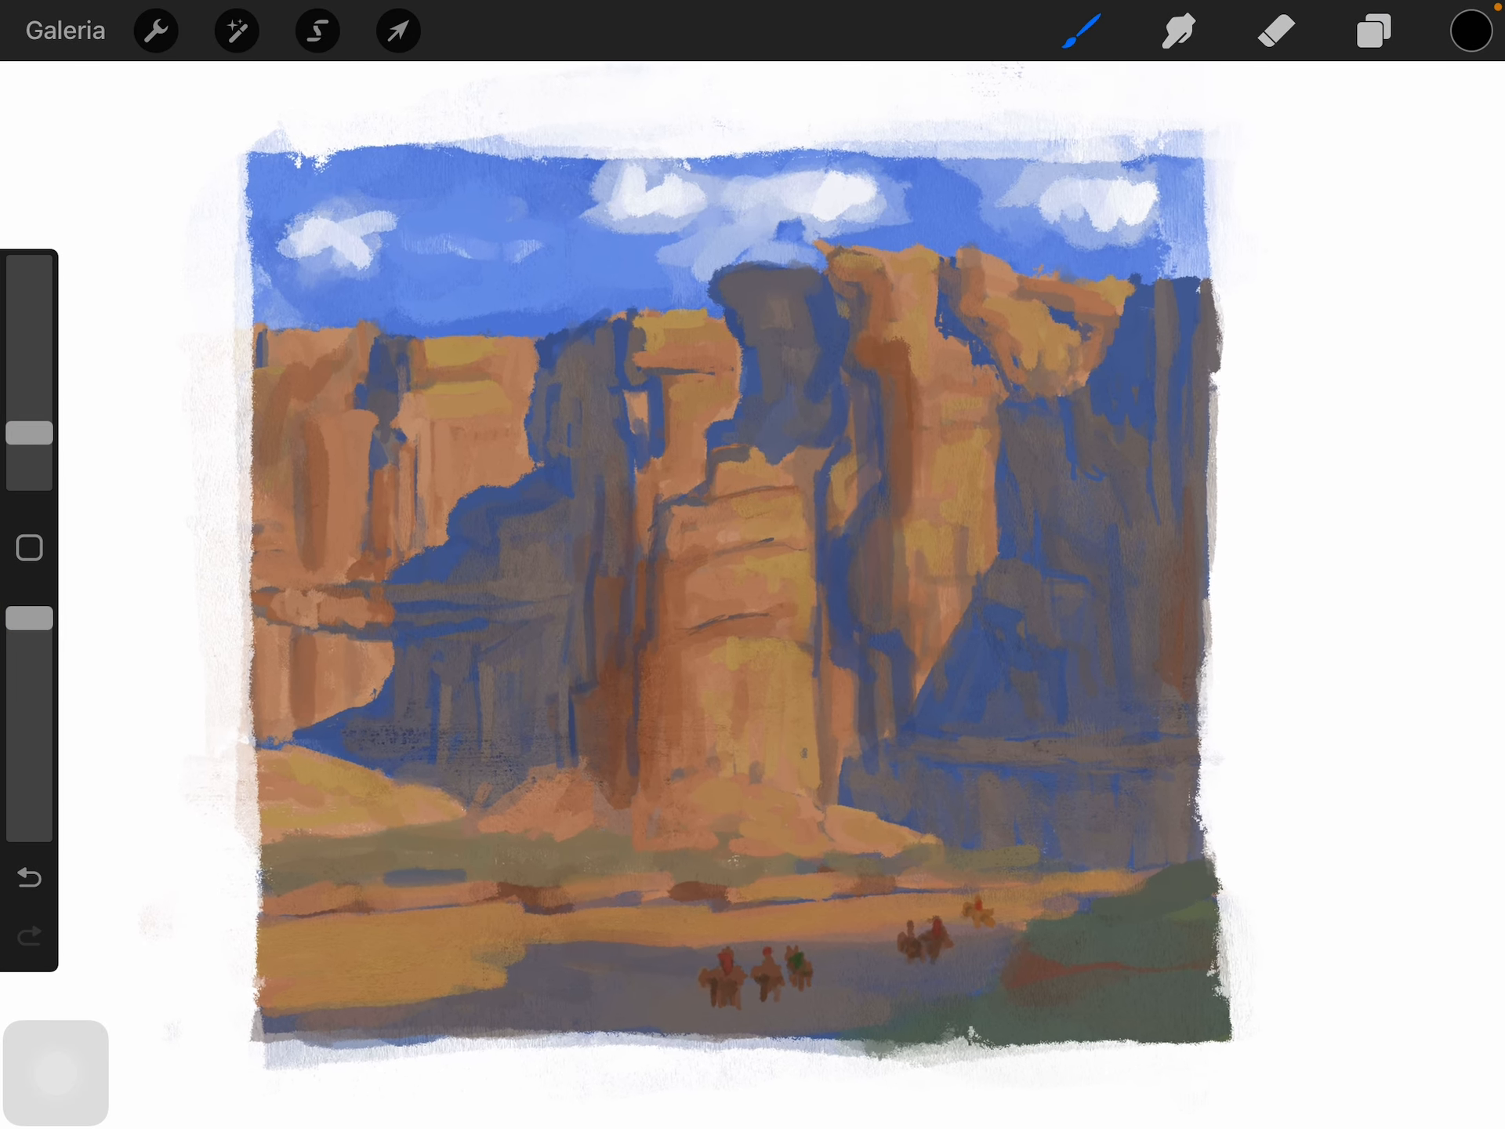
{"action": "left_click", "coordinate": [1374, 31]}
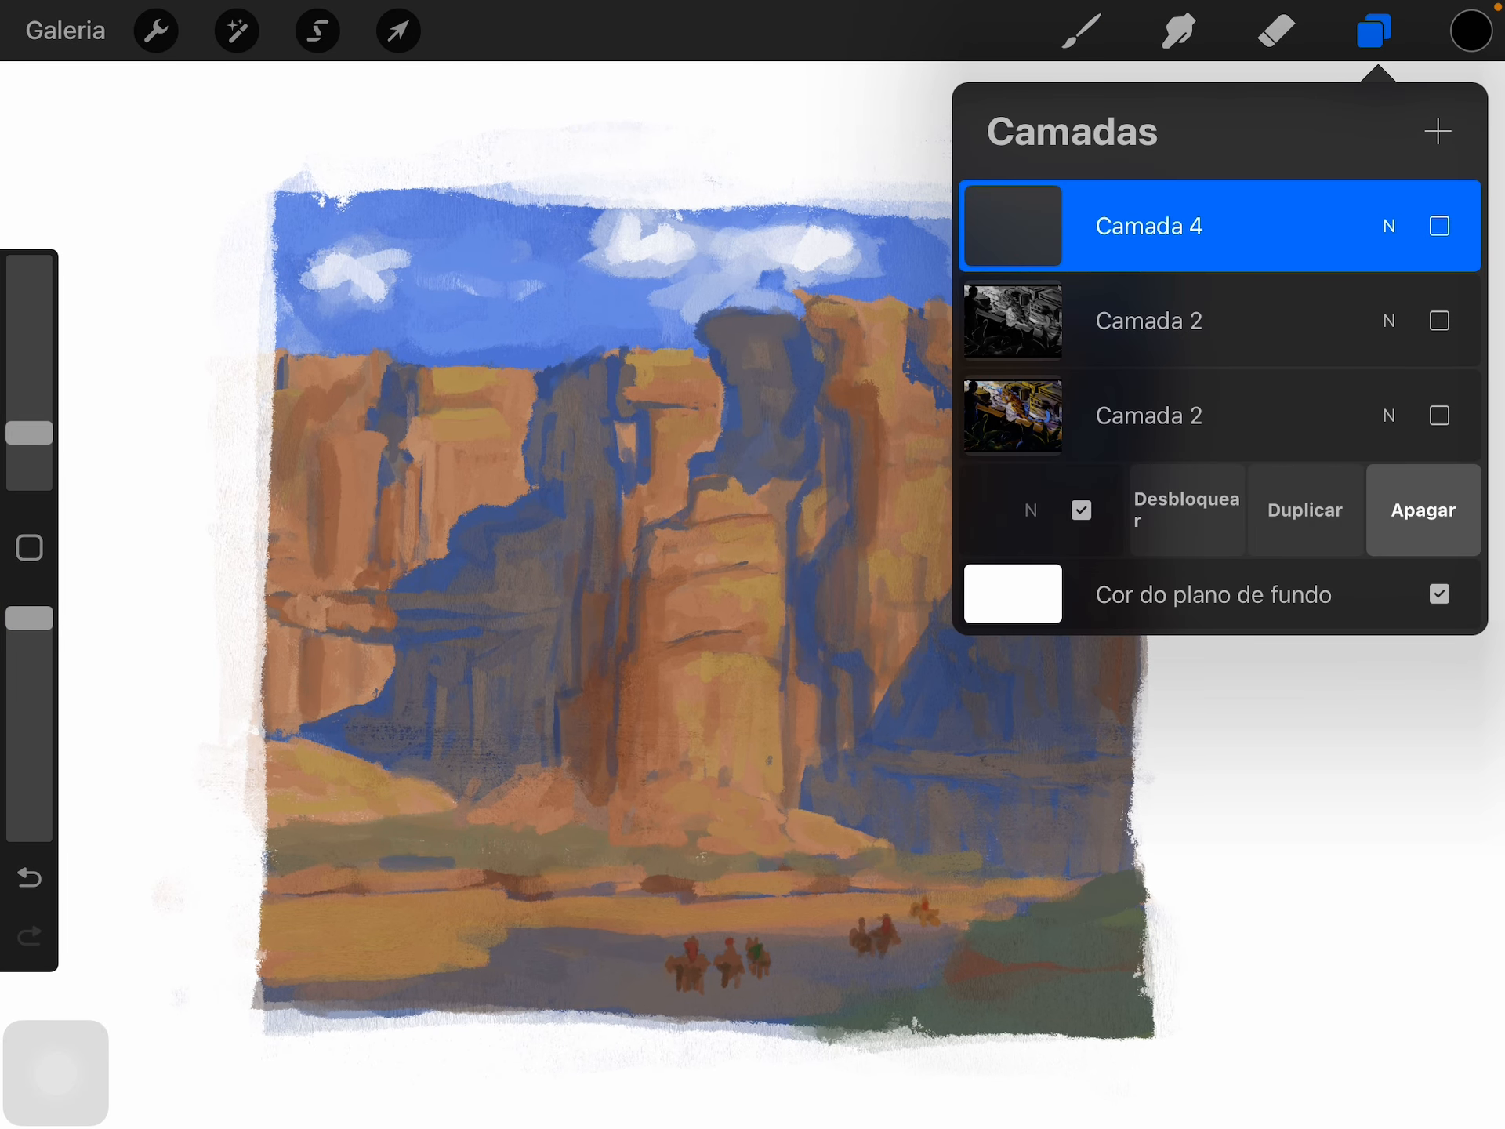
{"action": "left_click", "coordinate": [1186, 510]}
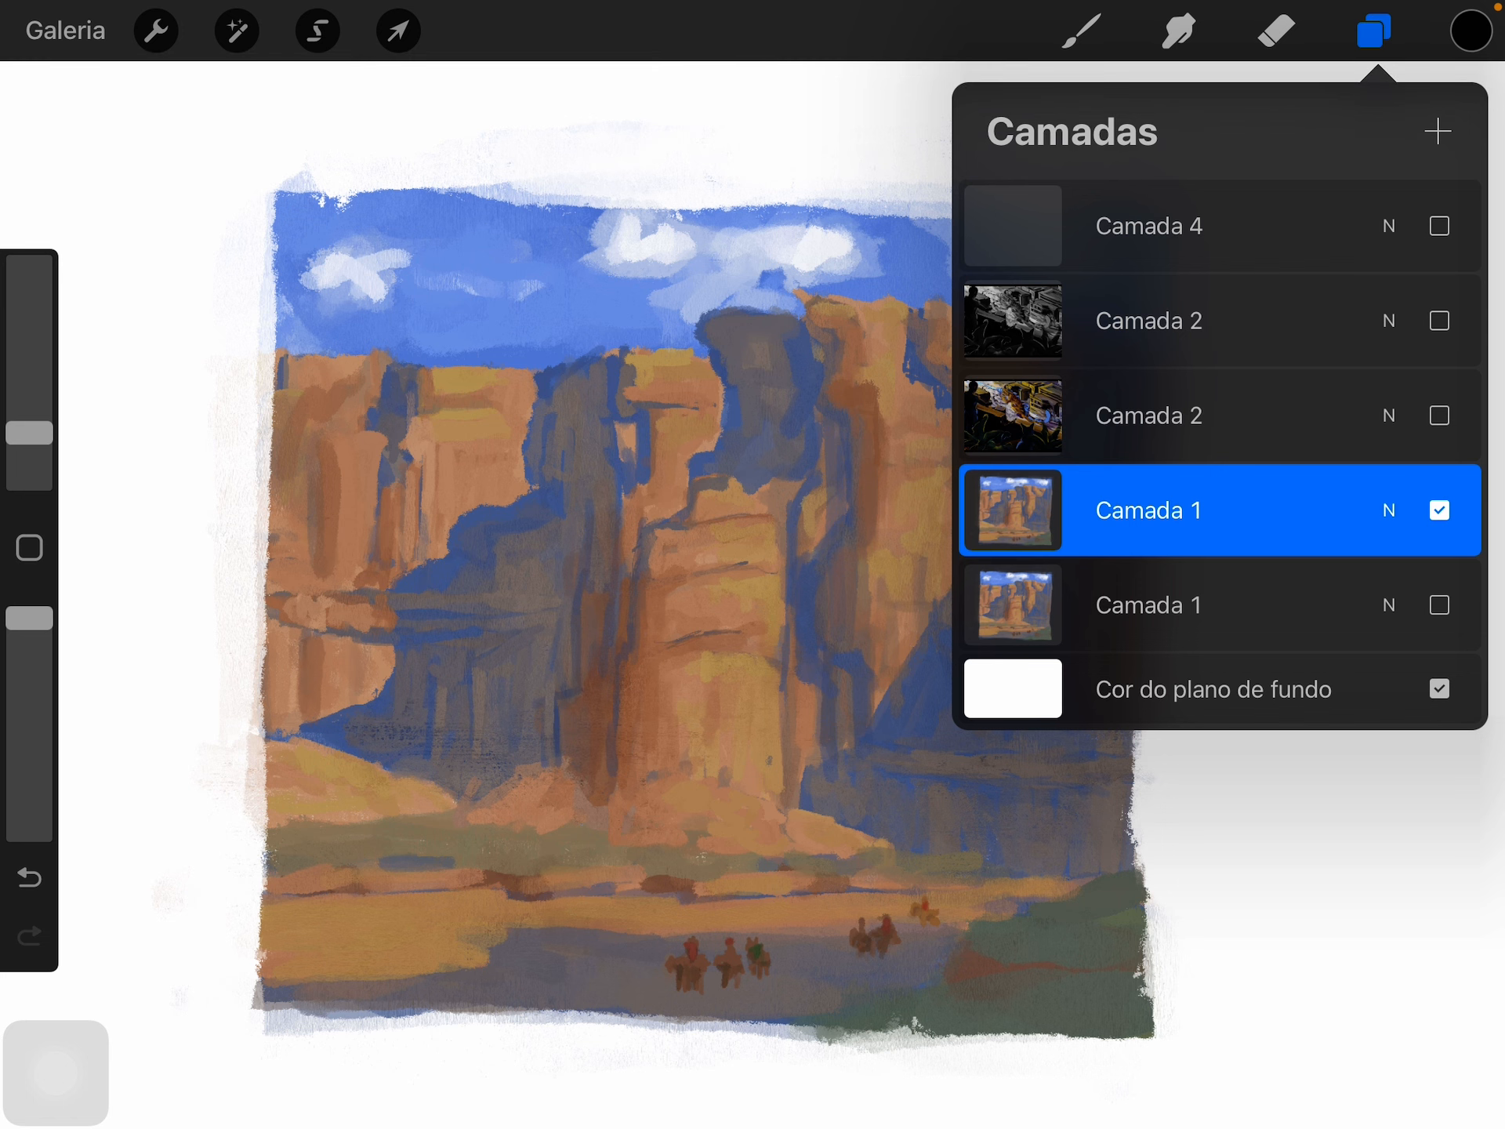
{"action": "left_click", "coordinate": [239, 31]}
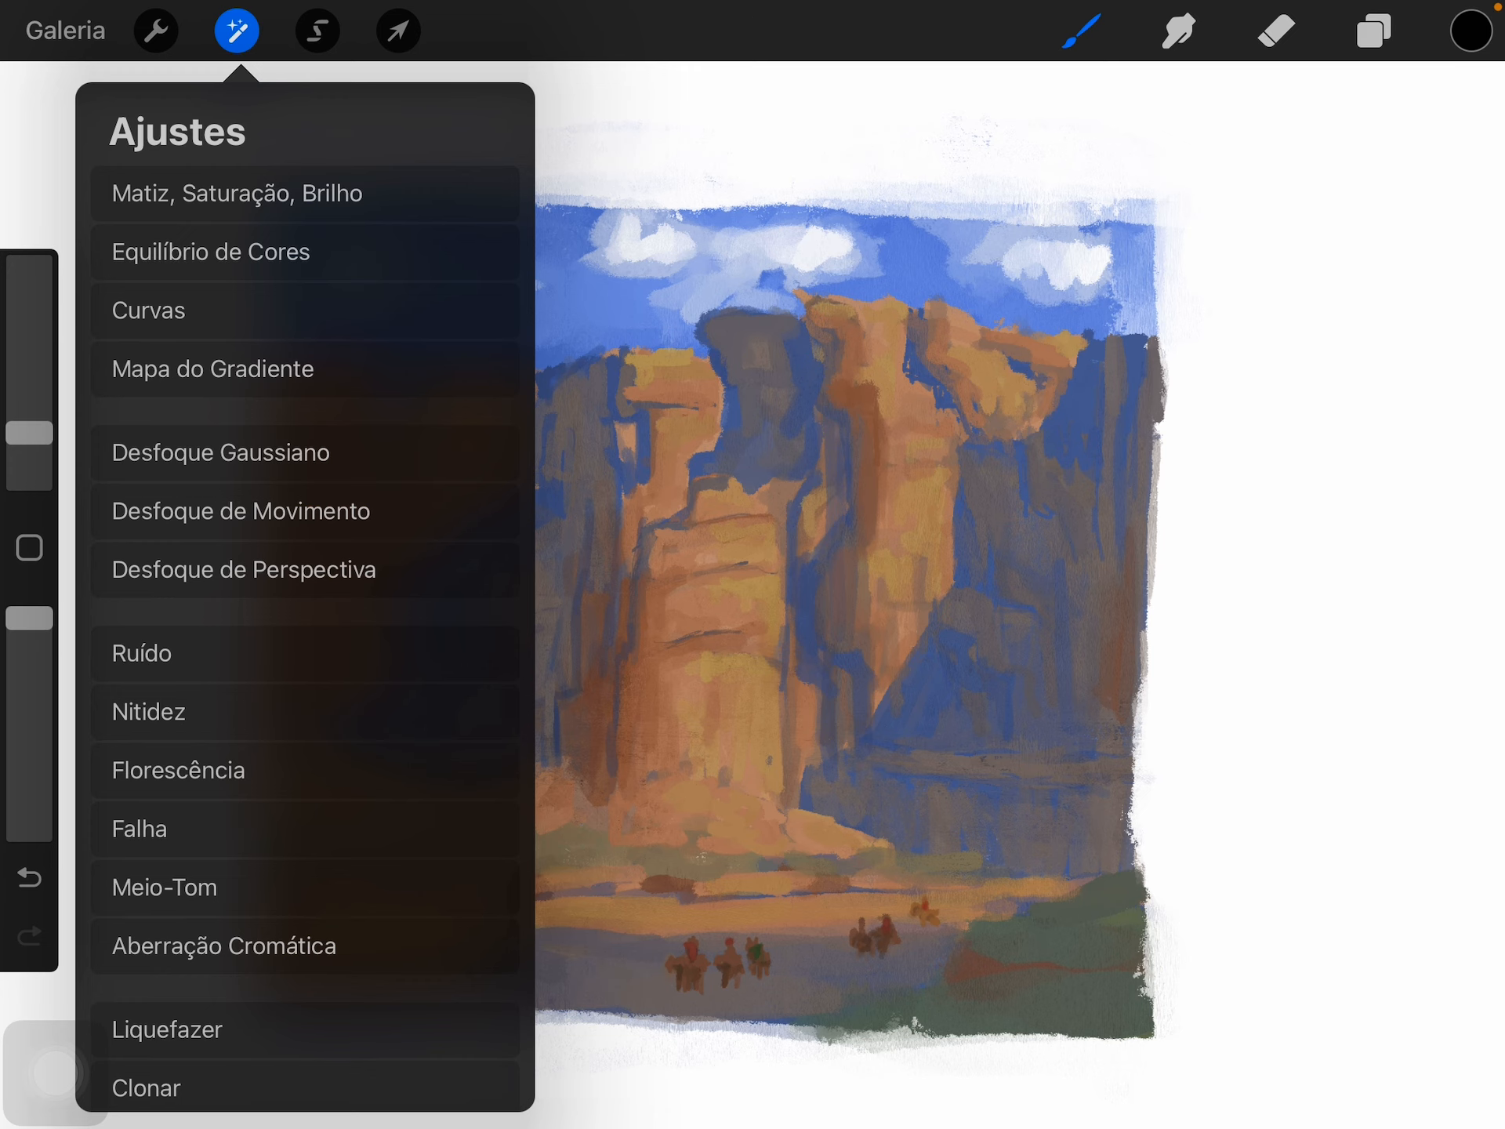
{"action": "left_click", "coordinate": [236, 193]}
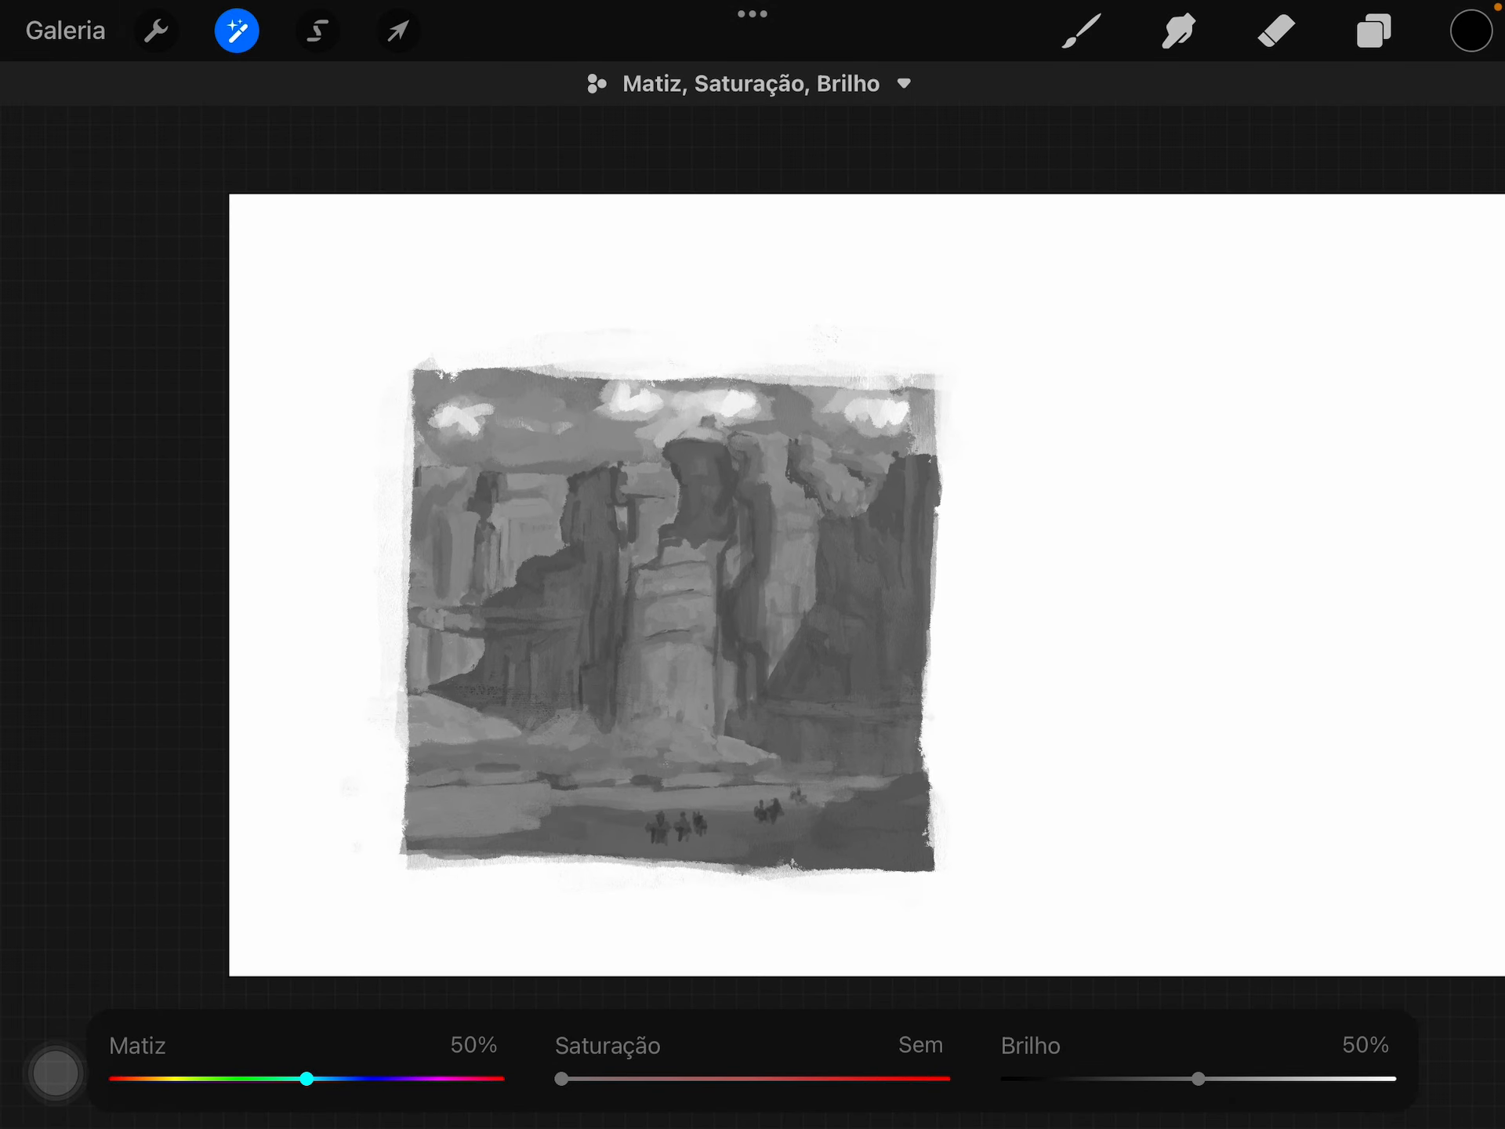
{"action": "left_click_drag", "start_coordinate": [560, 1052], "coordinate": [780, 1053]}
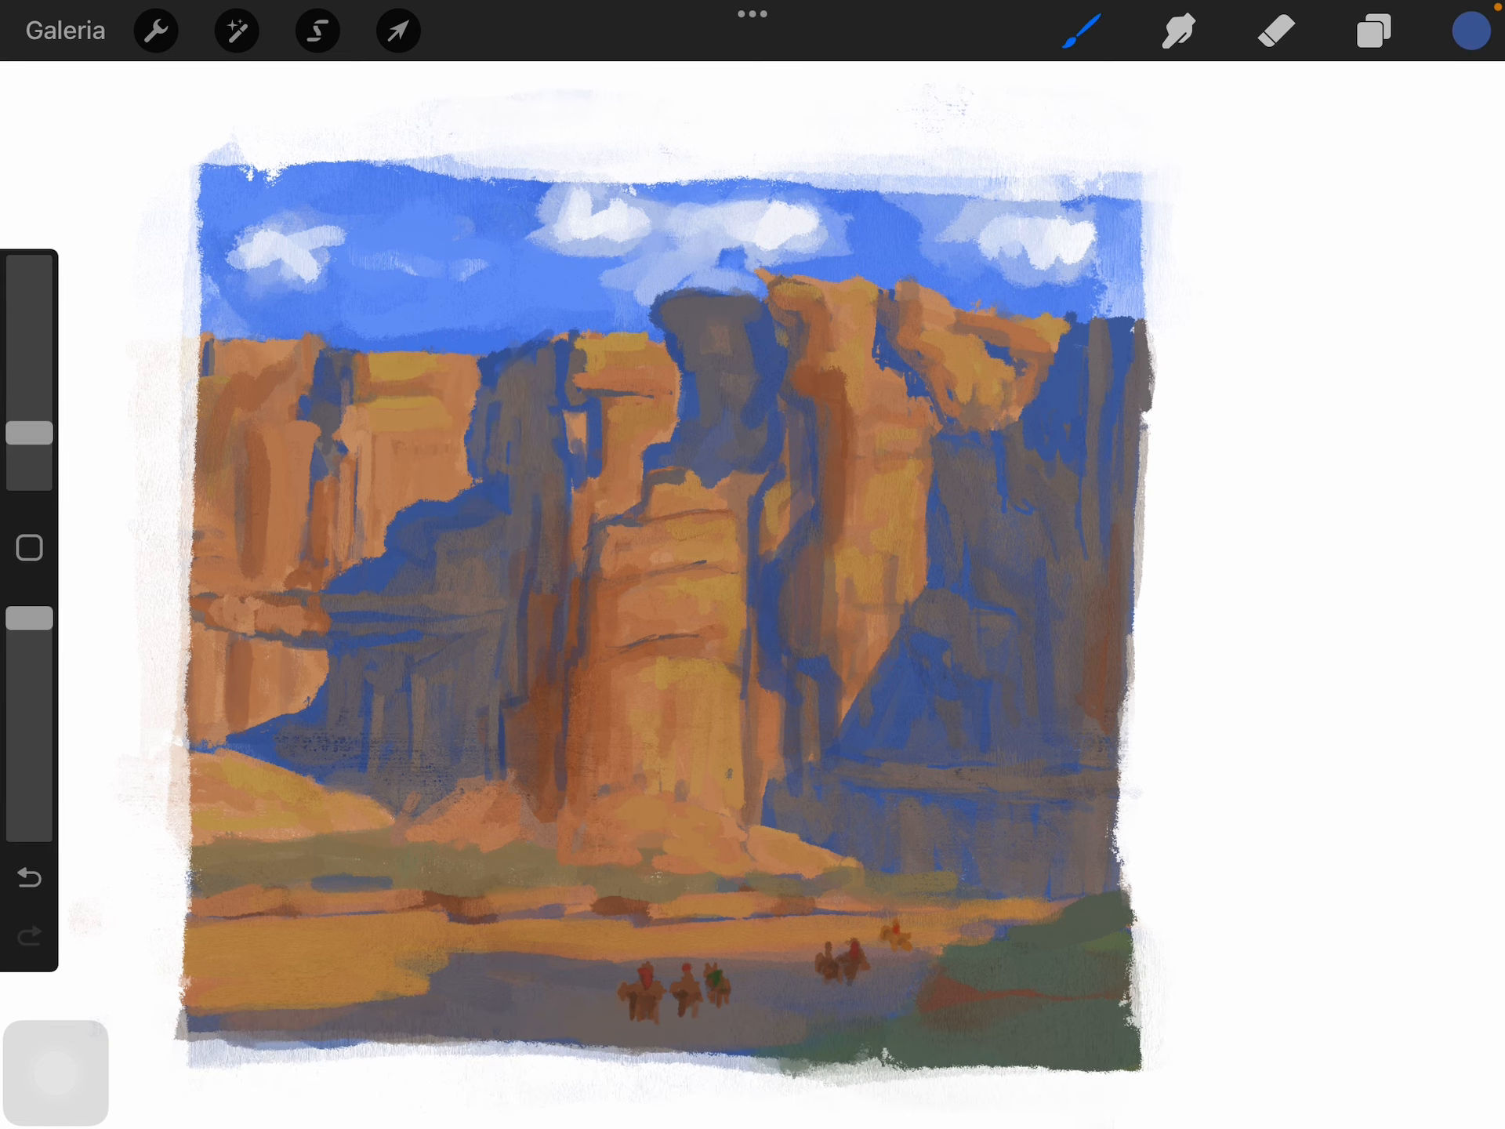
Step: Hide the canyon study and show the grayscale city painting with the top sketch layer visible
{"action": "left_click", "coordinate": [1476, 28]}
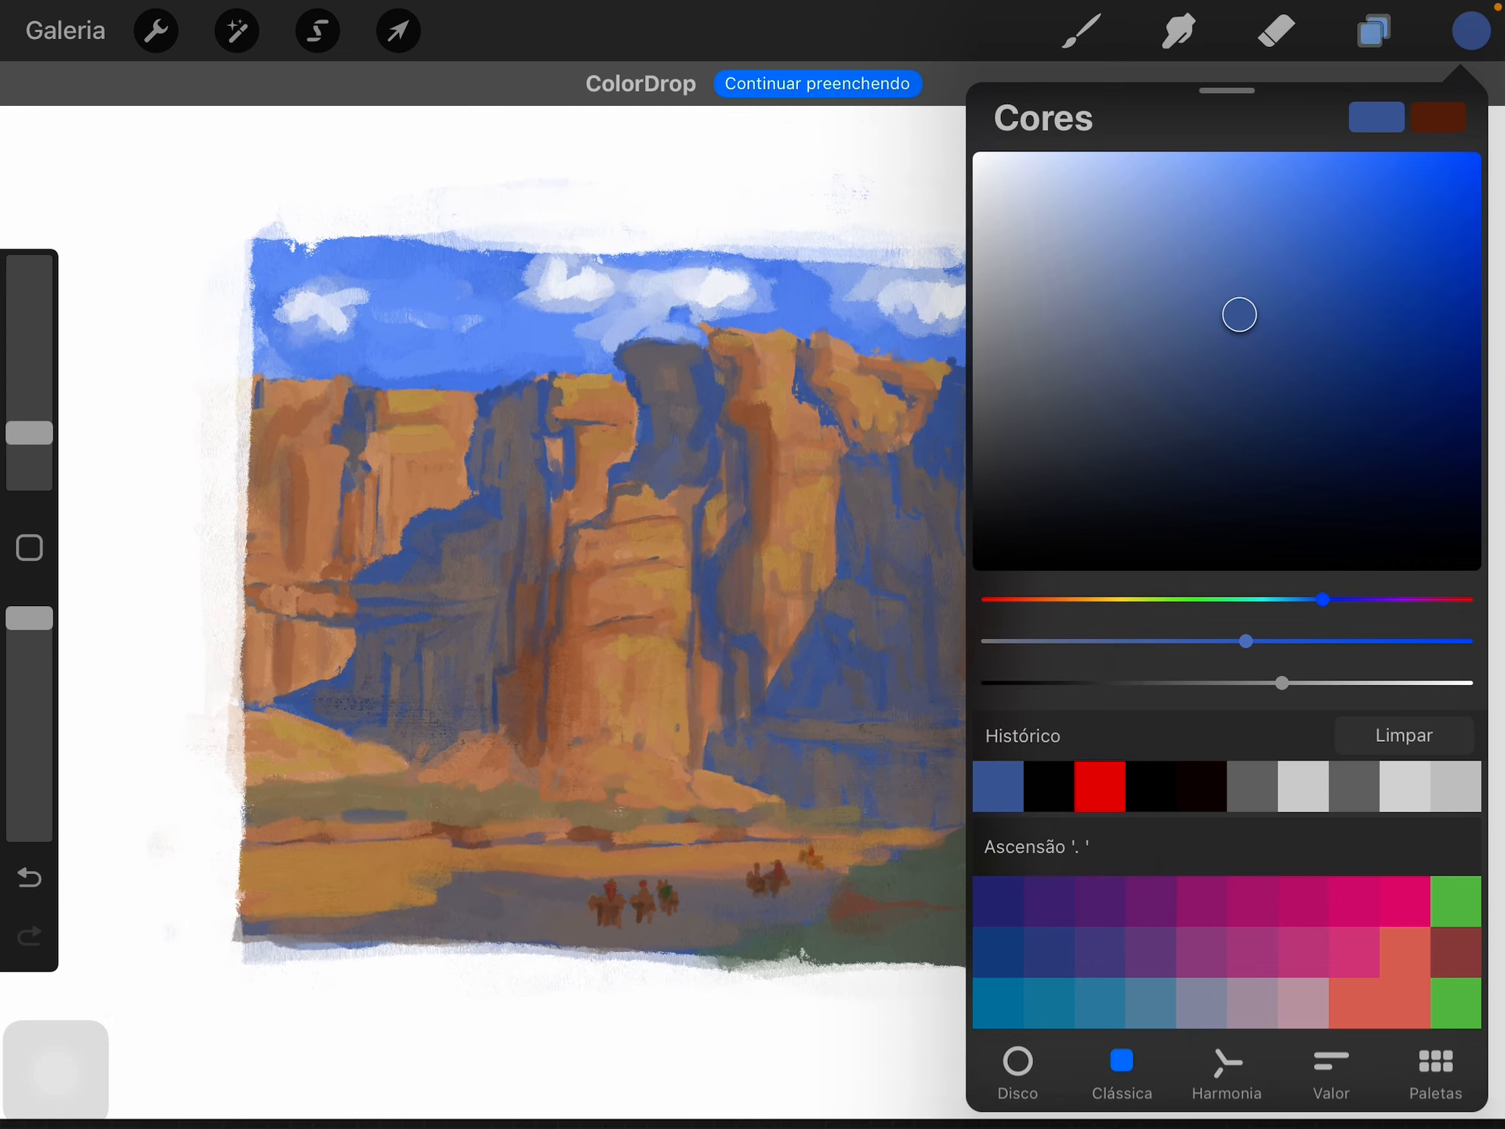
{"action": "left_click", "coordinate": [1374, 29]}
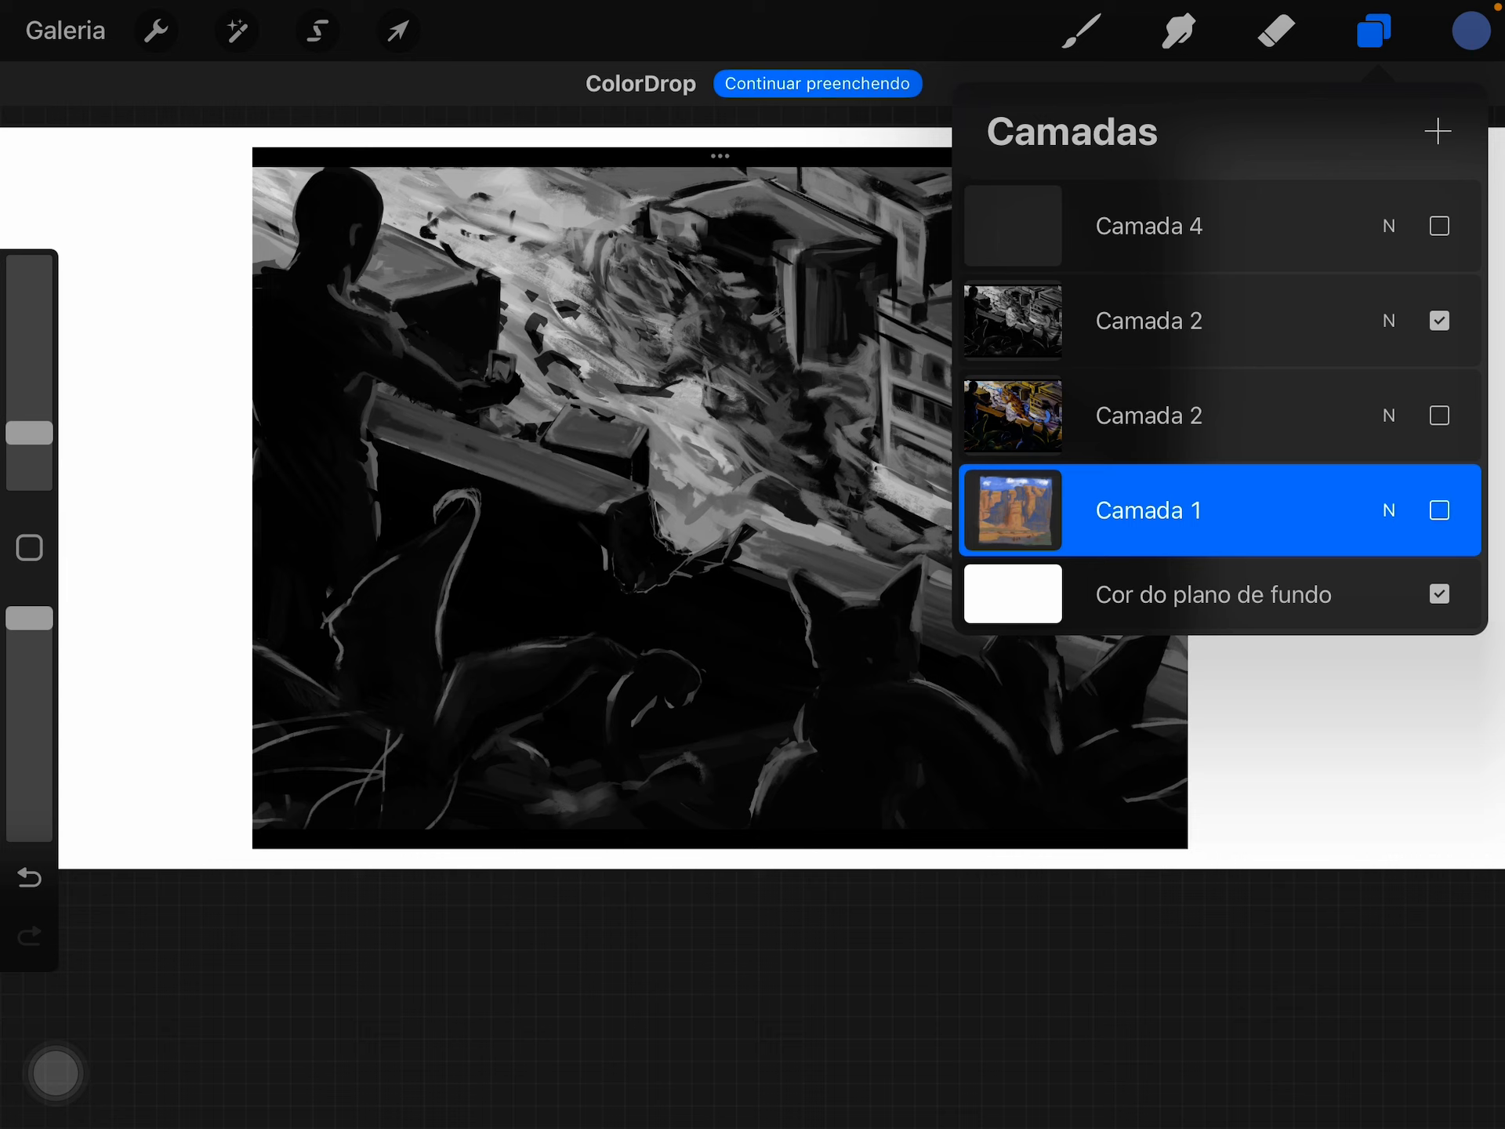
{"action": "left_click", "coordinate": [1440, 226]}
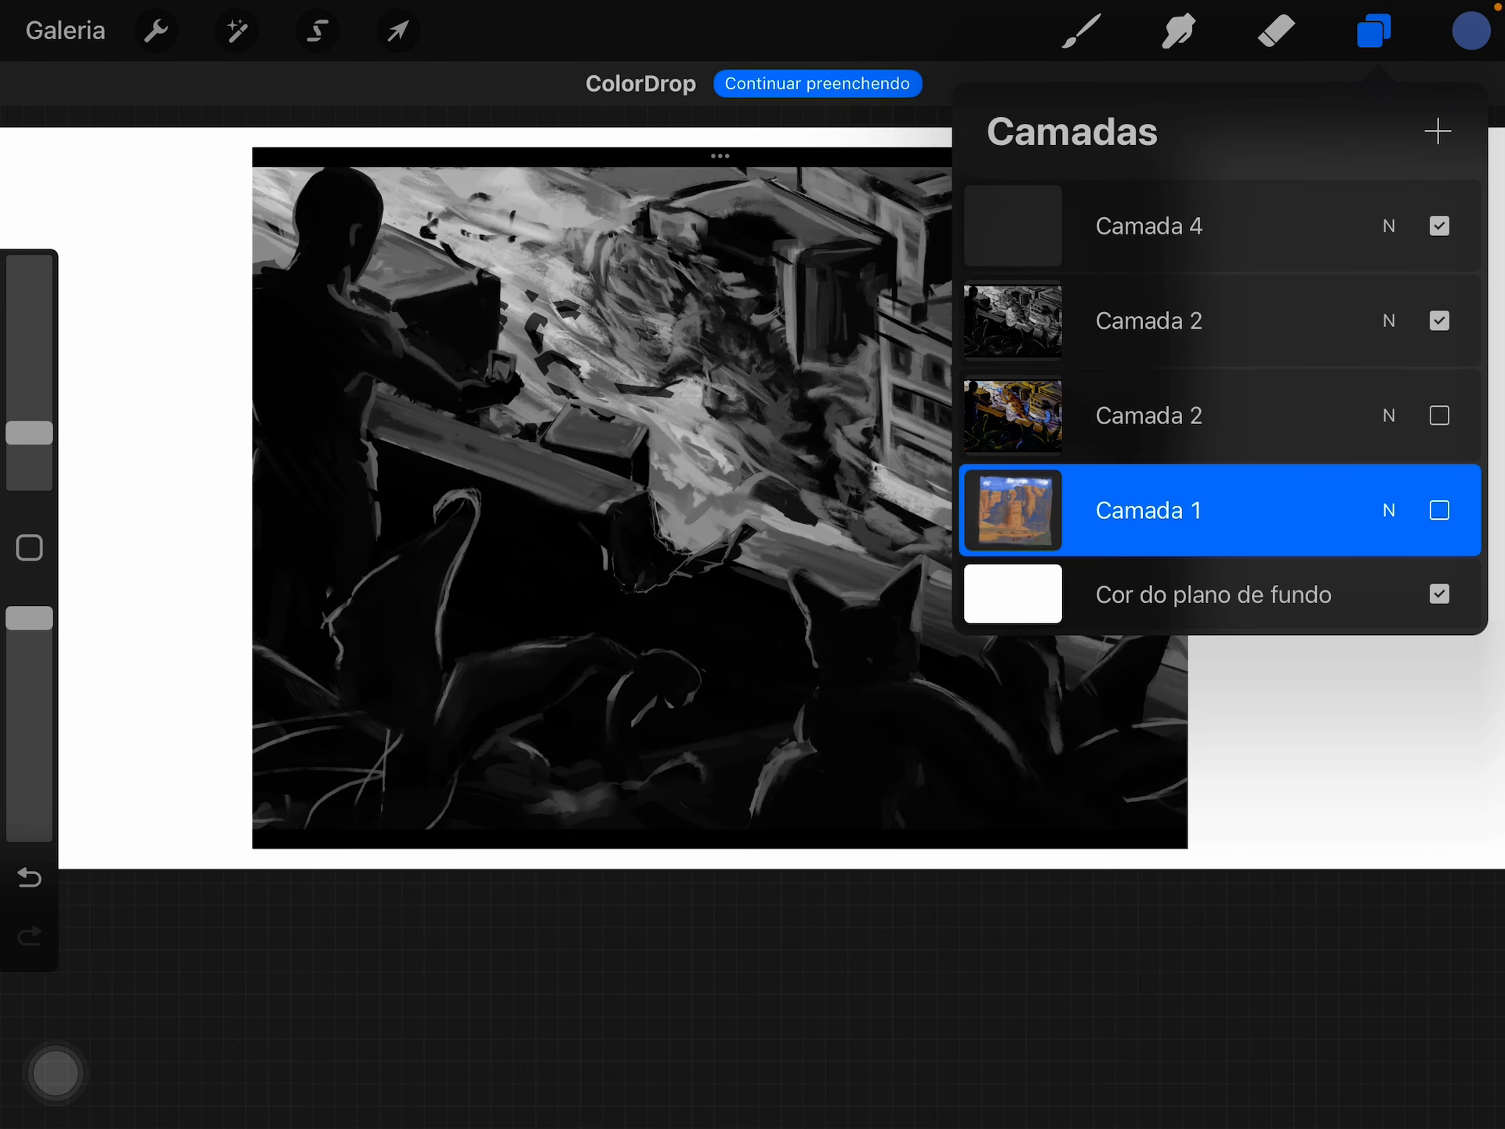
{"action": "left_click", "coordinate": [1374, 28]}
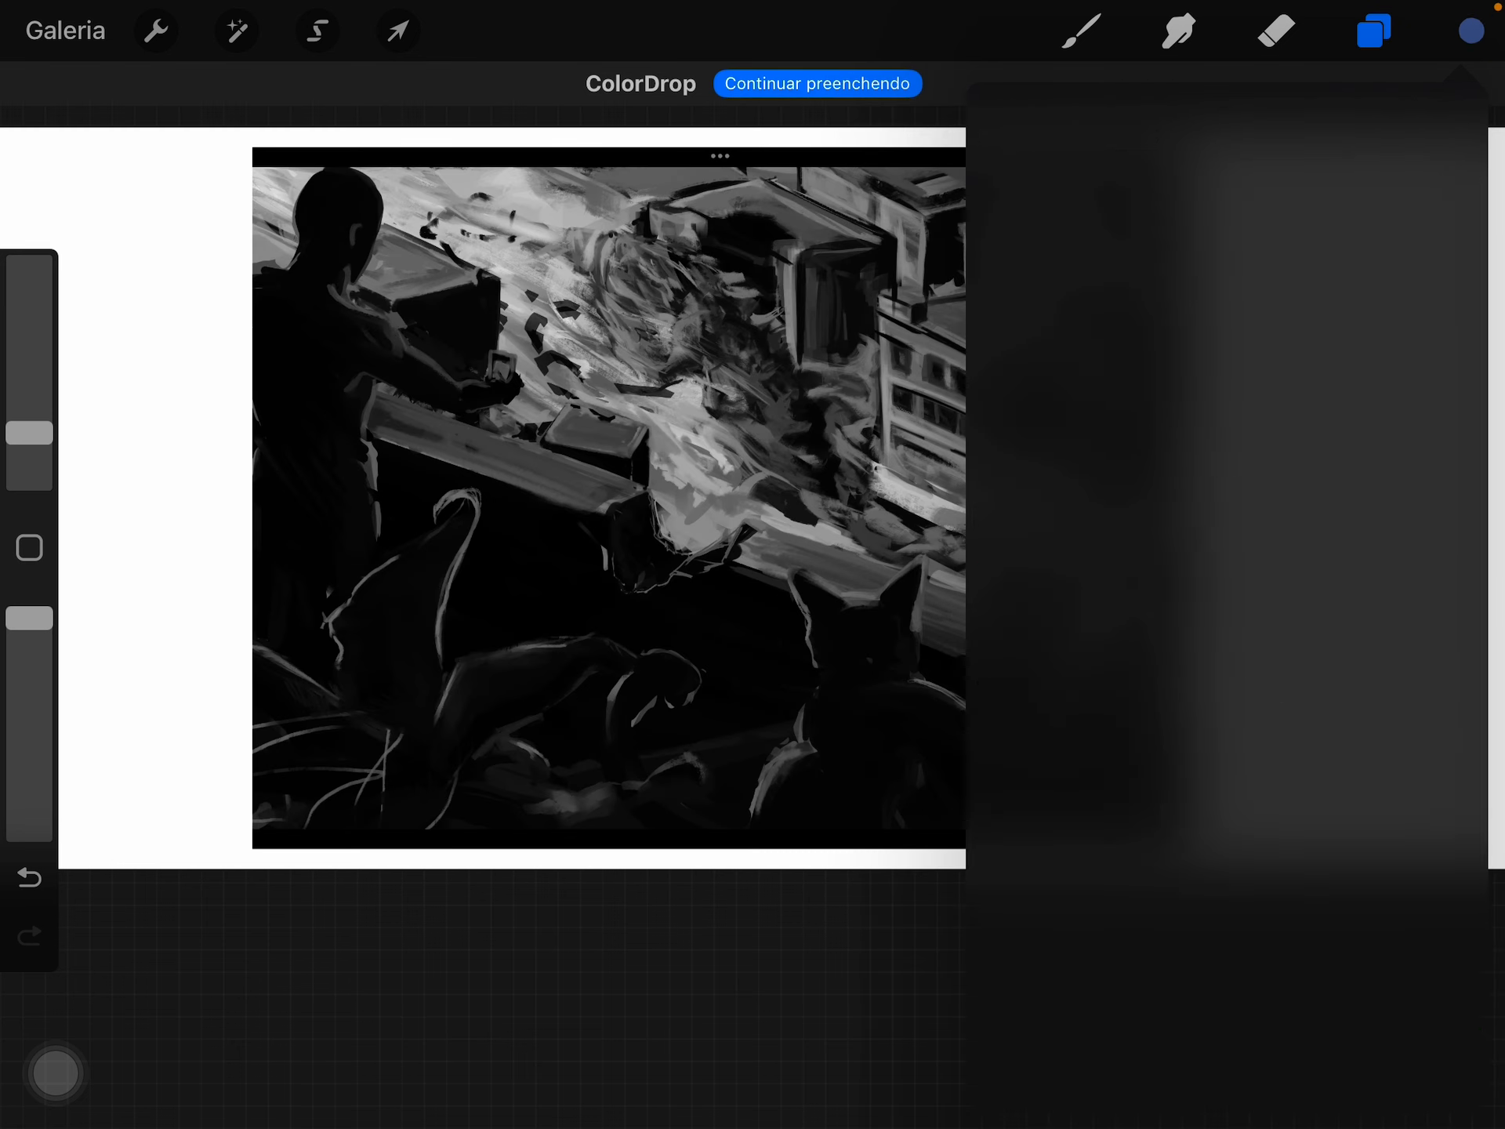
Step: Choose a sketching brush, set the colour to red and target the top sketch layer
{"action": "left_click", "coordinate": [1085, 26]}
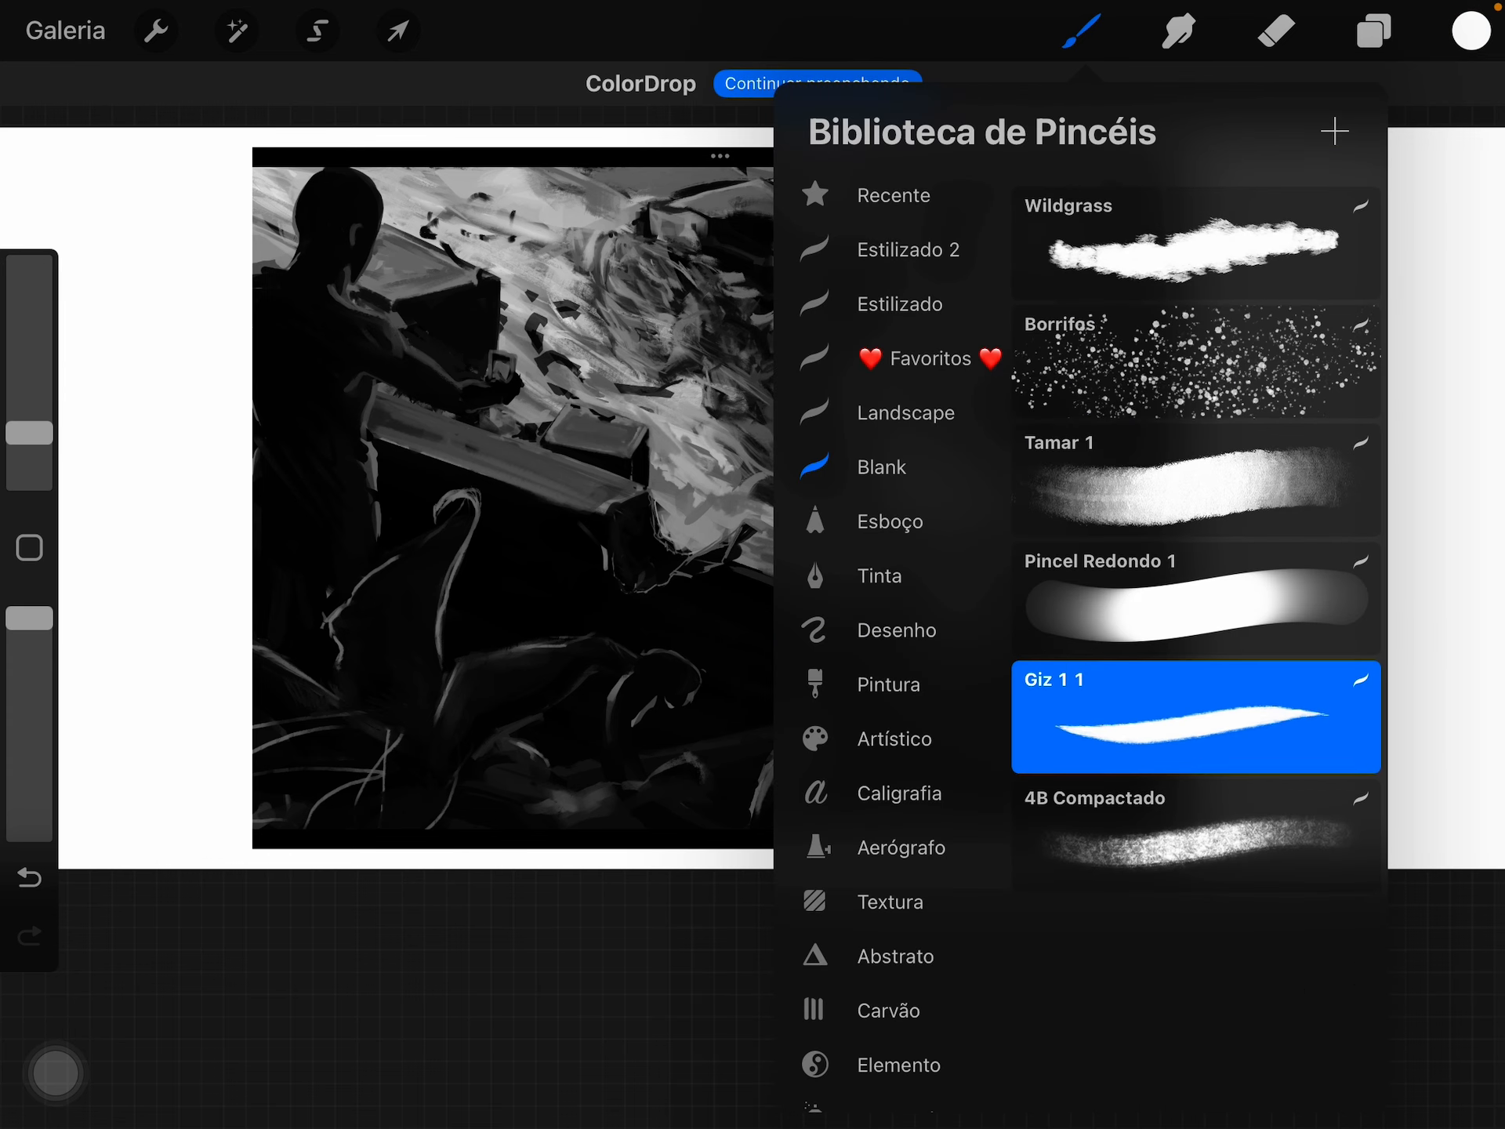
{"action": "left_click", "coordinate": [1471, 32]}
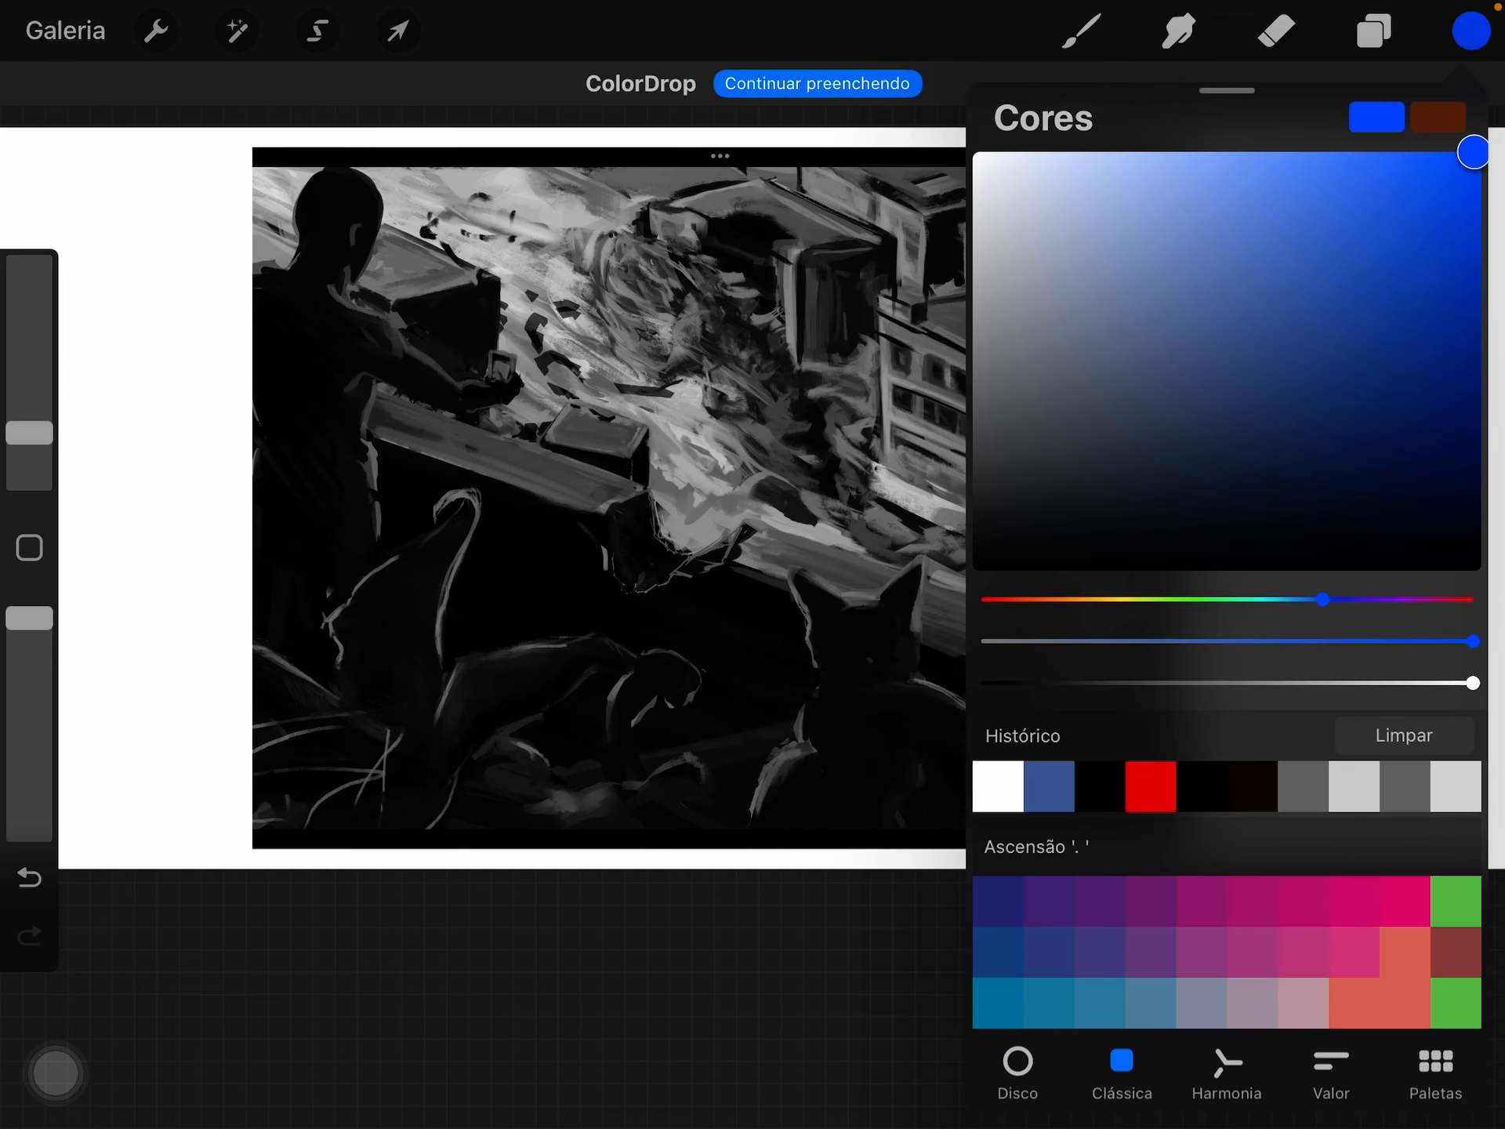
{"action": "left_click", "coordinate": [1376, 30]}
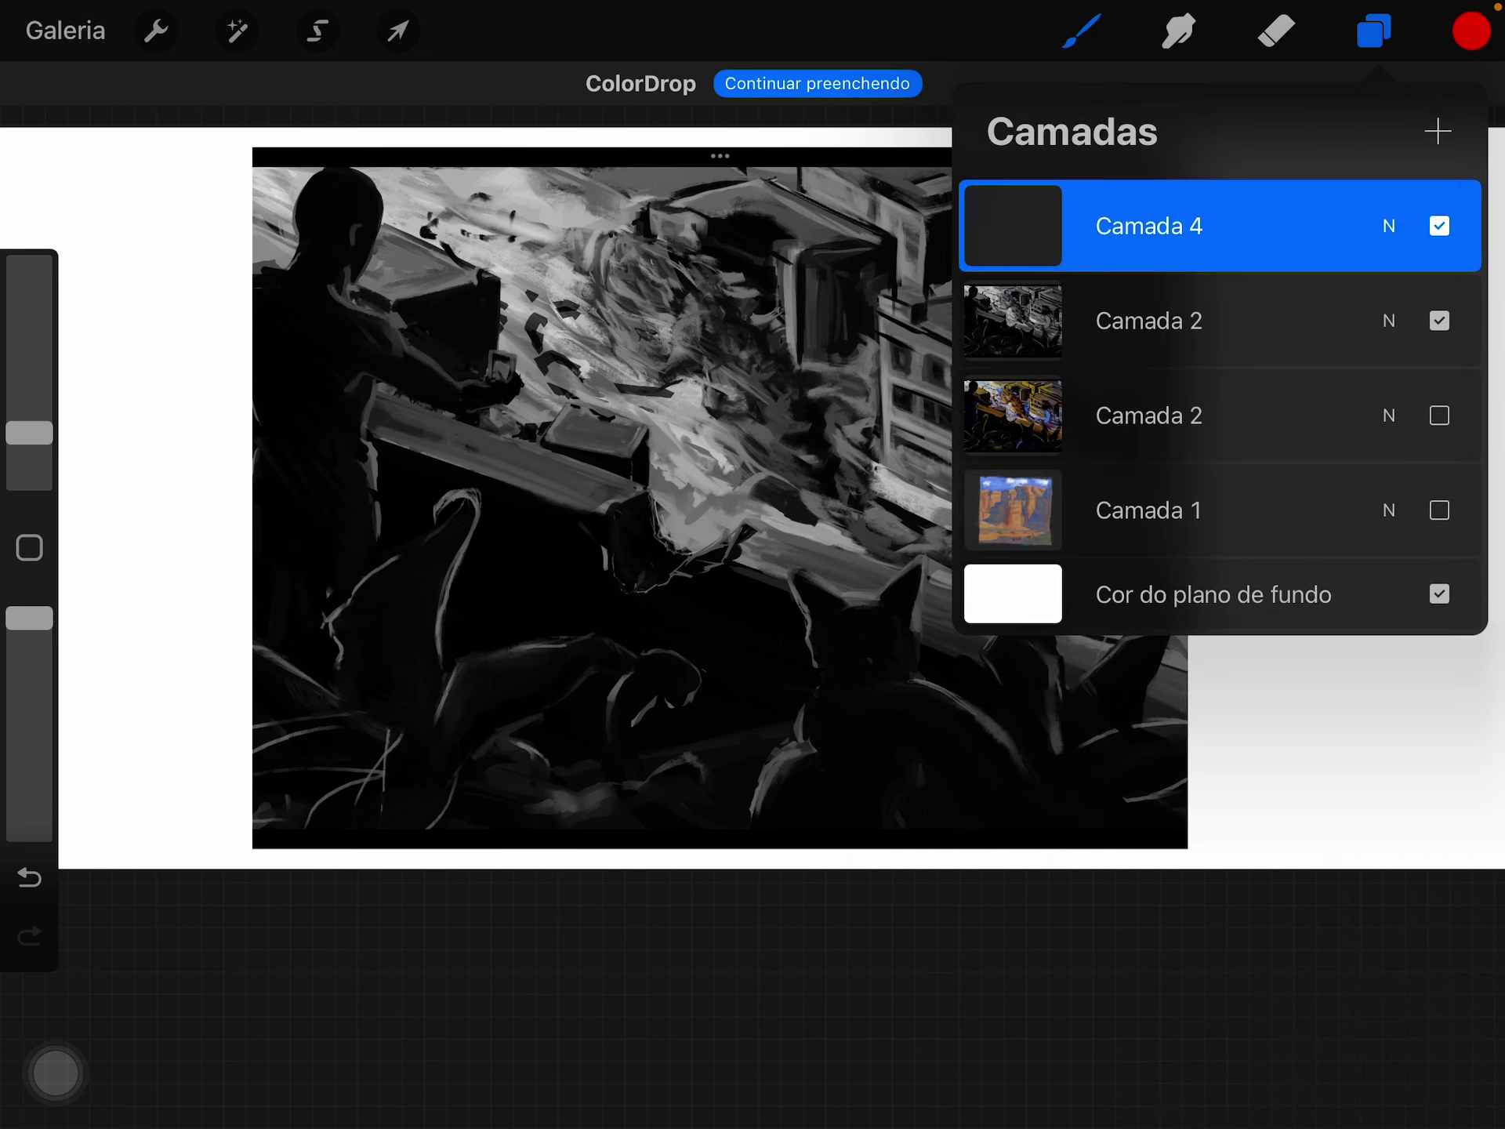
{"action": "left_click", "coordinate": [1374, 28]}
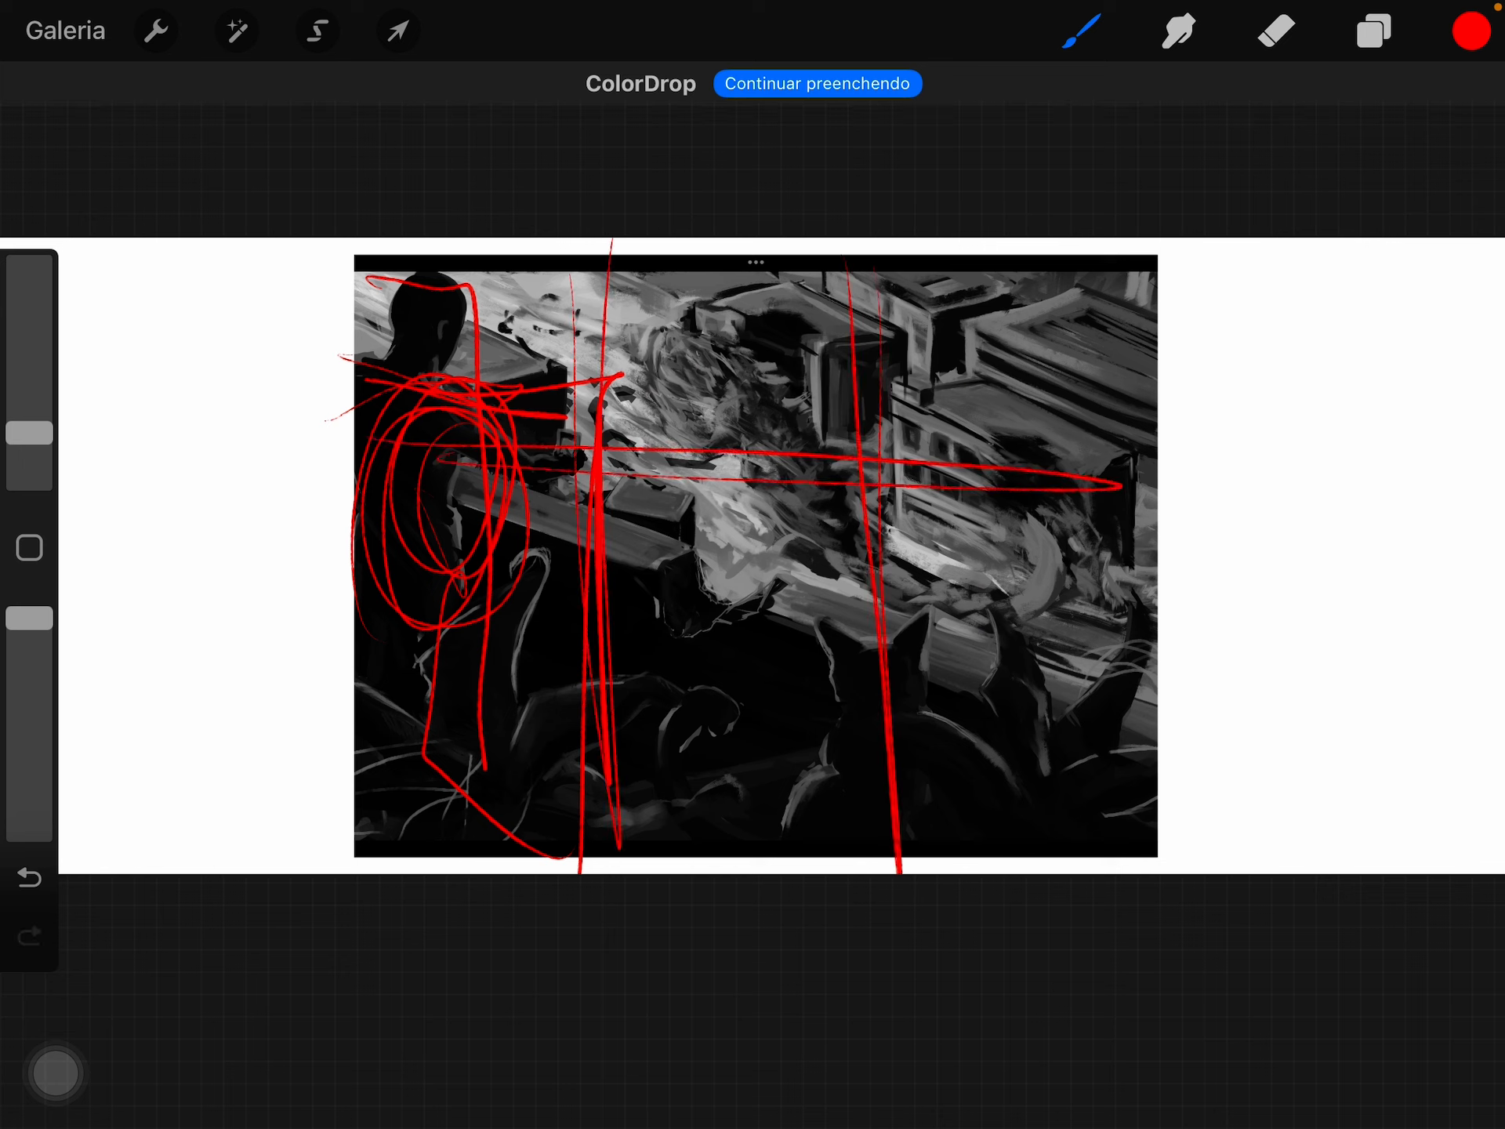
Step: Draw red composition lines over the painting, undo them, leaving an arrow from the crate to the building
{"action": "left_click_drag", "start_coordinate": [710, 499], "coordinate": [836, 615]}
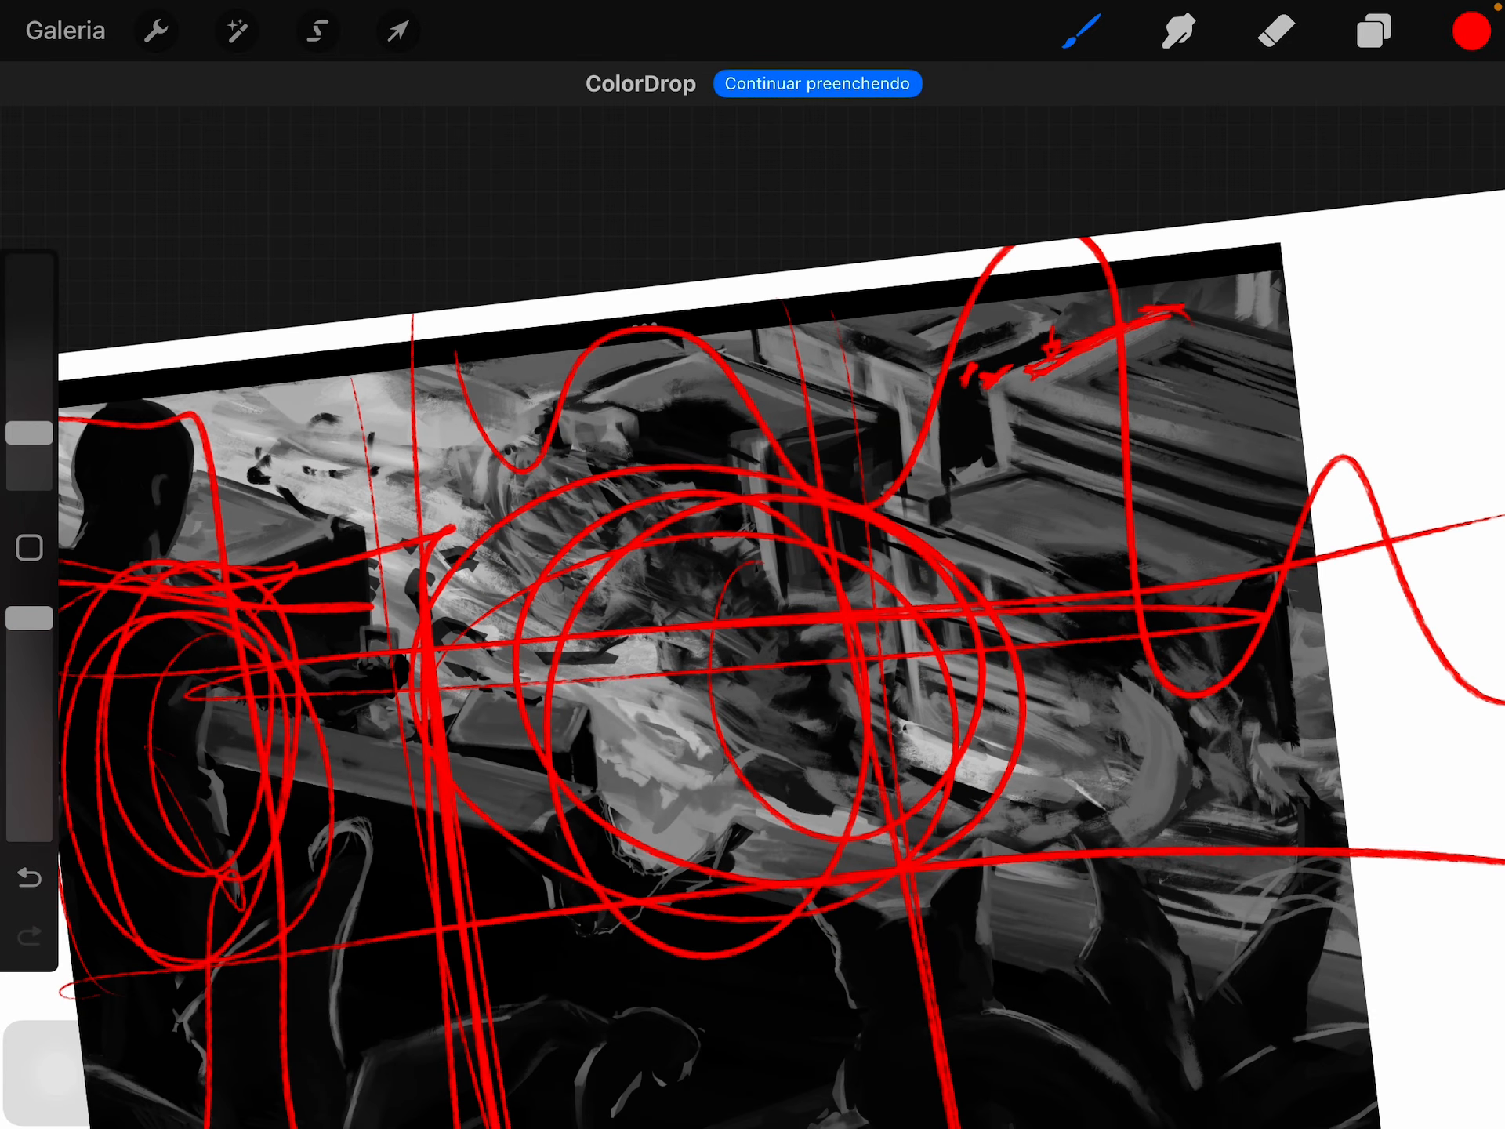
{"action": "left_click", "coordinate": [1374, 30]}
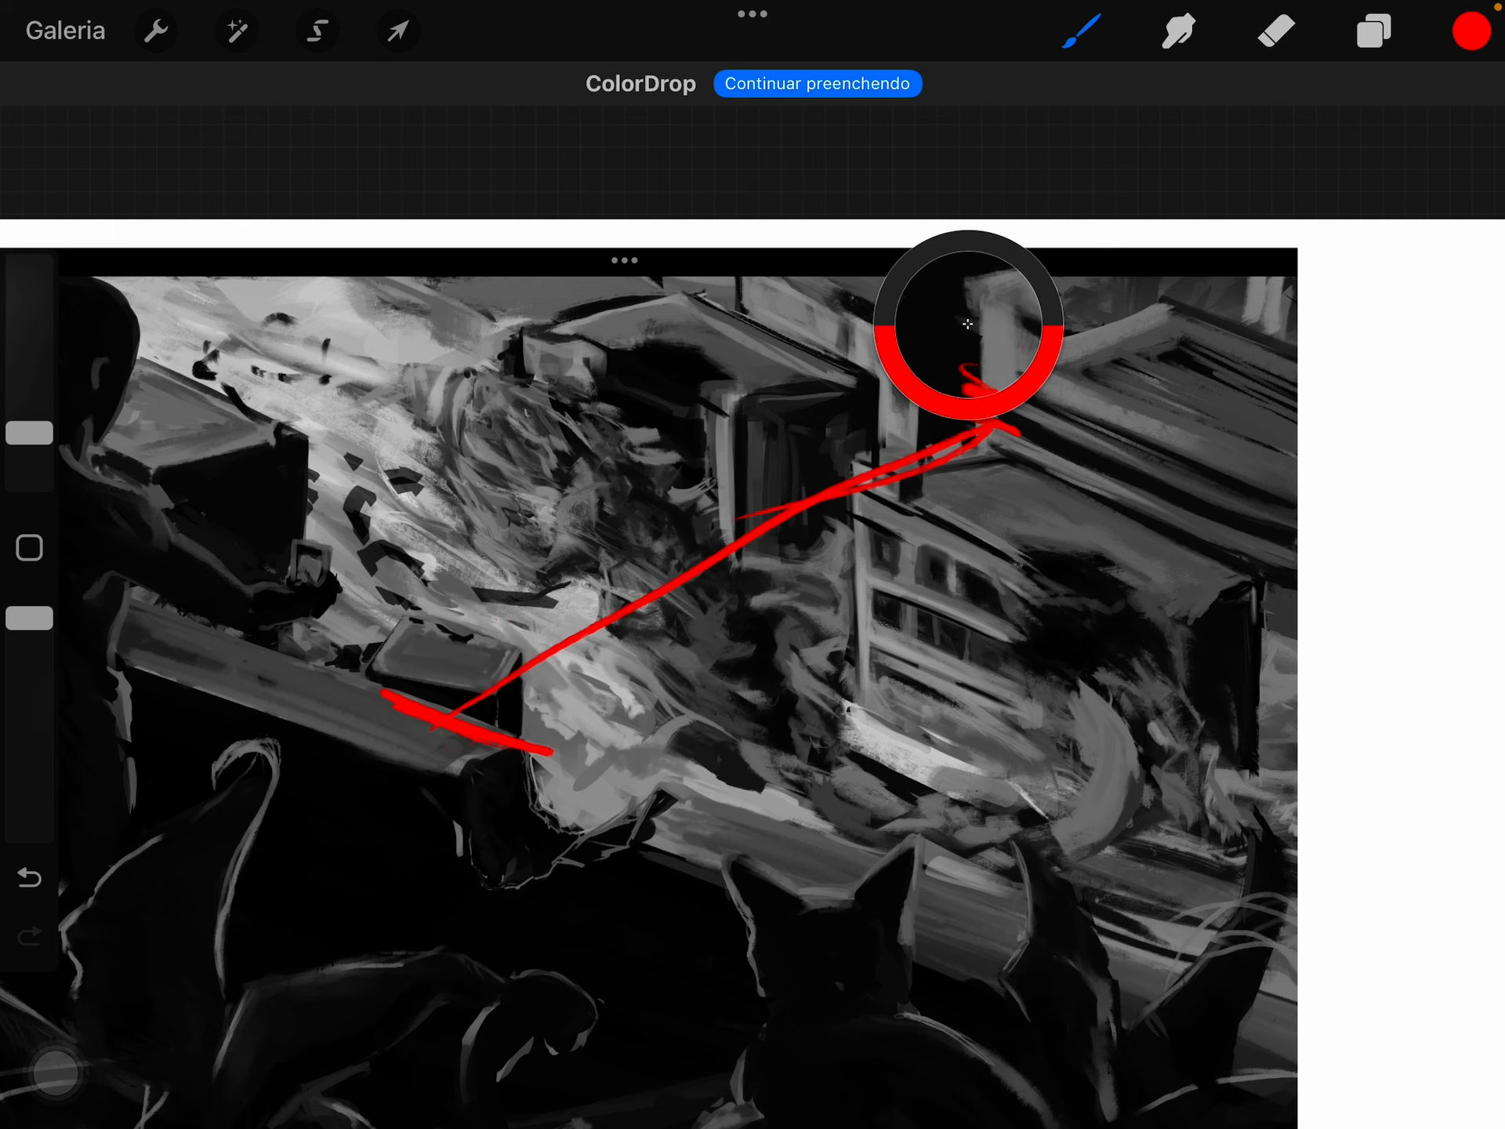
Step: Sample gray from the building, darken its bright corner, then return to red for flow loops
{"action": "left_click", "coordinate": [1087, 25]}
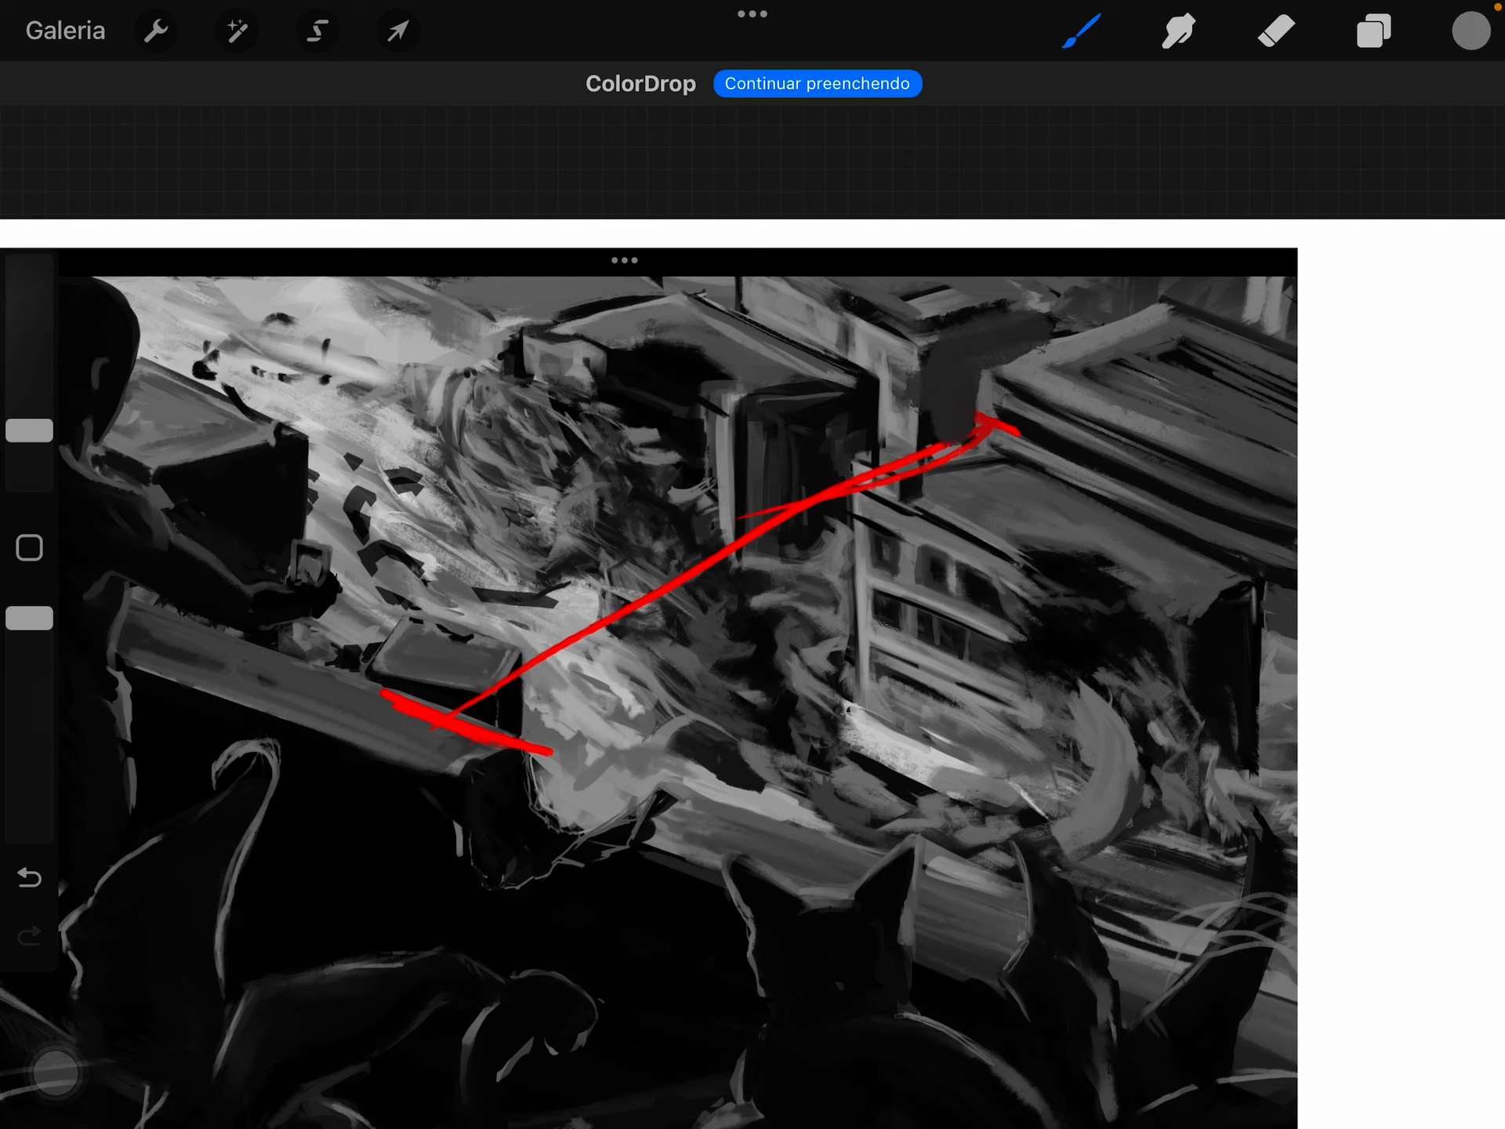
{"action": "left_click", "coordinate": [996, 364]}
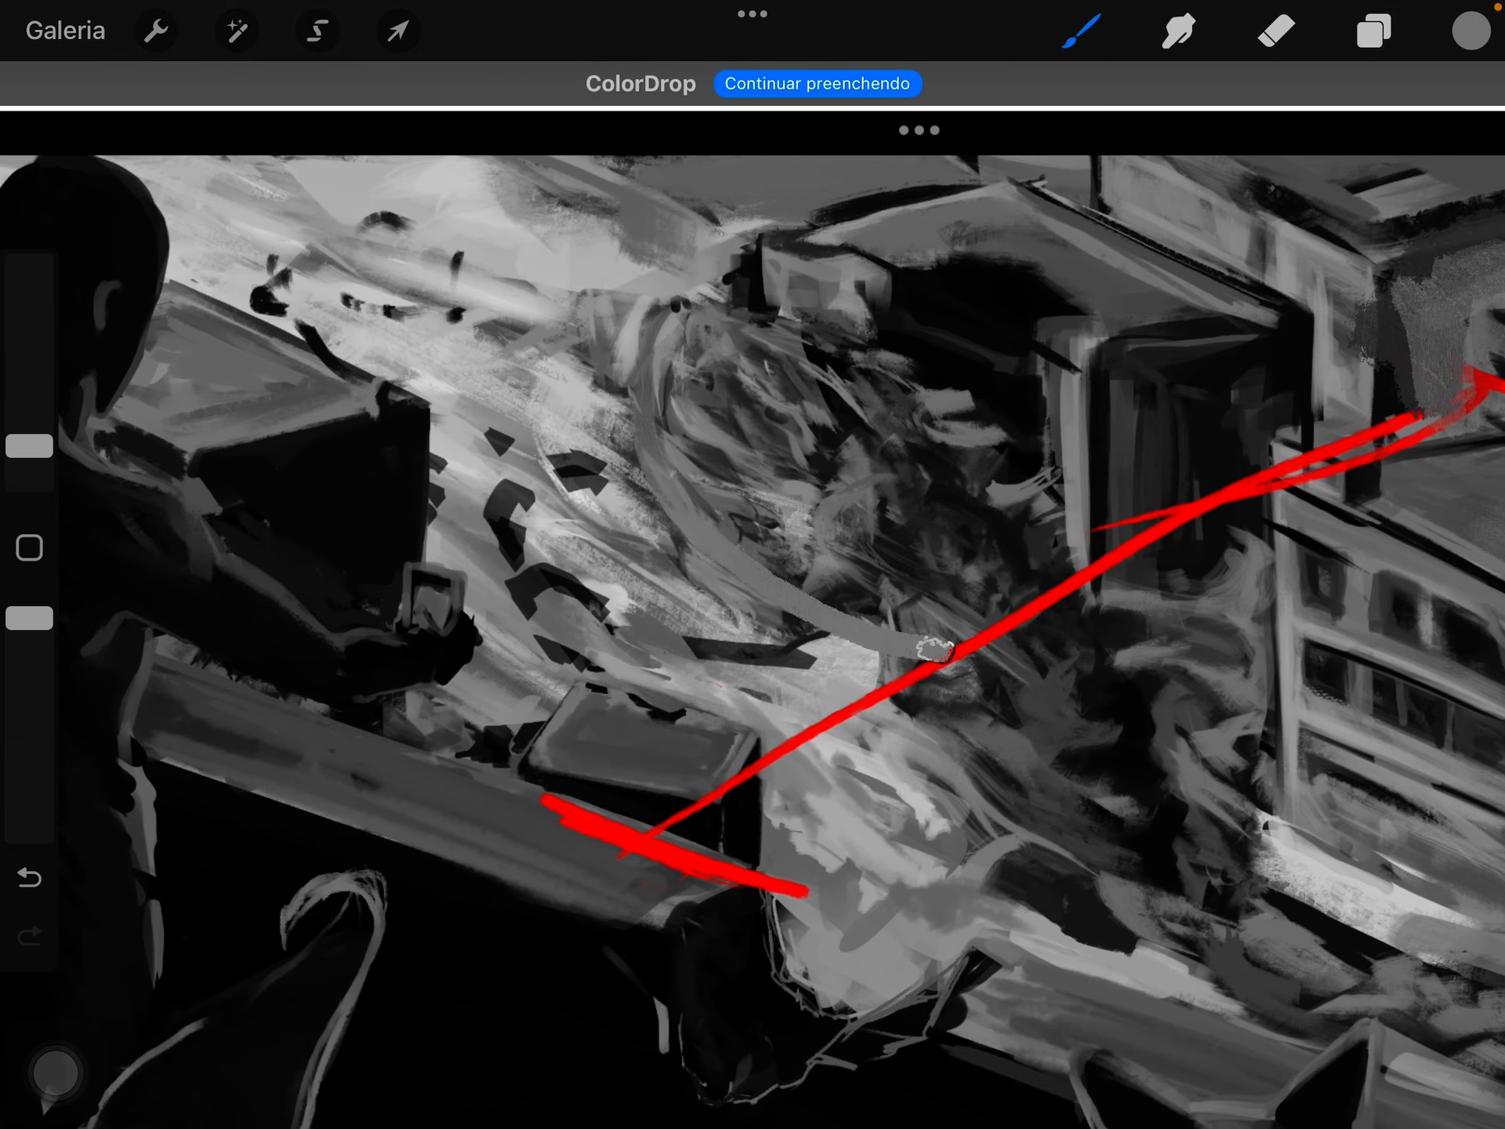
{"action": "left_click", "coordinate": [1088, 25]}
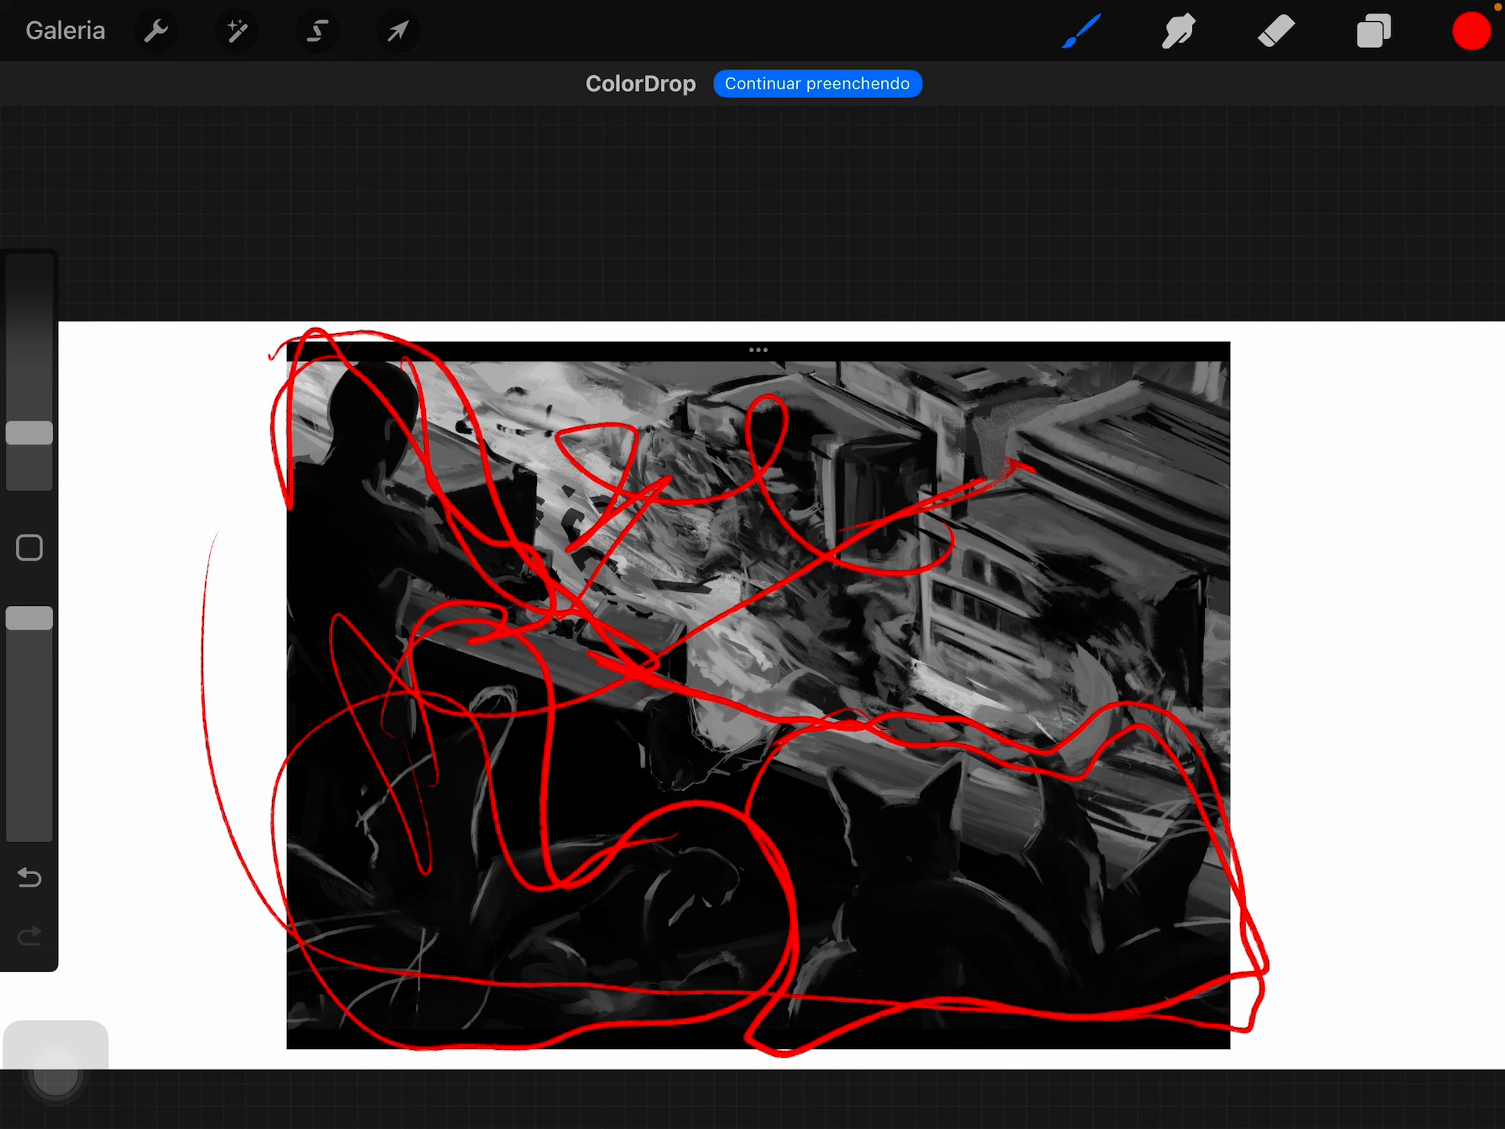
Step: Hide the grayscale and sketch layers and confirm Mostrar to show the full-colour painting
{"action": "left_click", "coordinate": [1373, 29]}
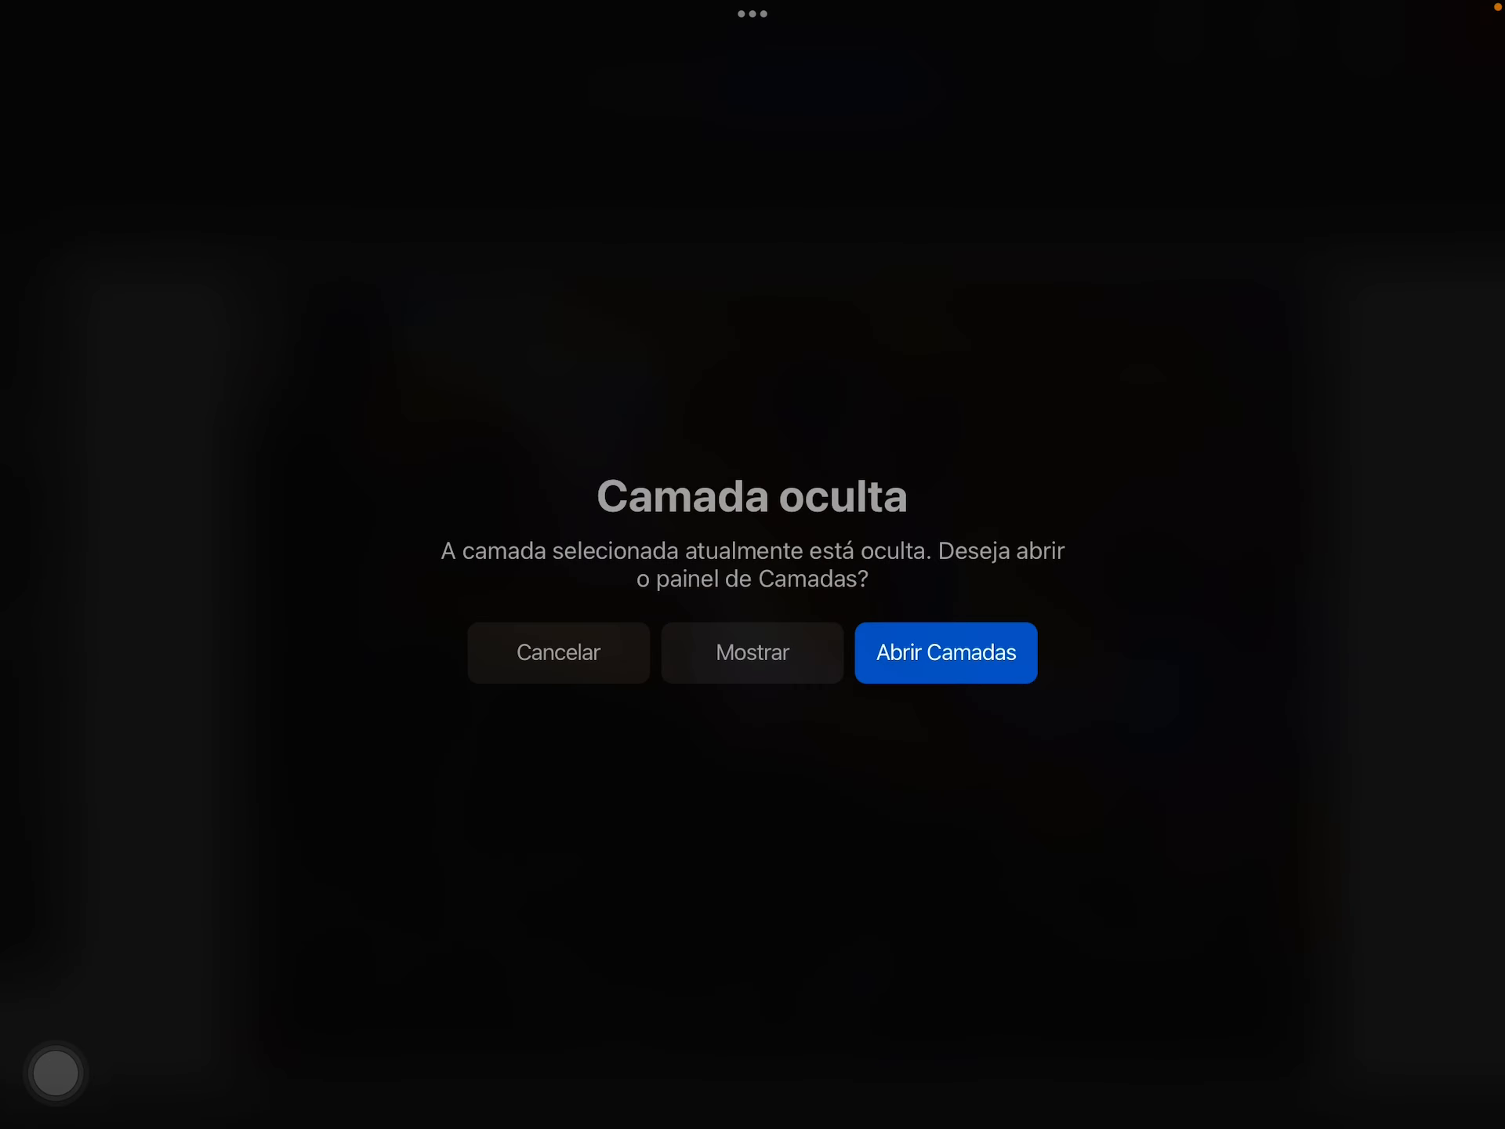
{"action": "left_click", "coordinate": [558, 653]}
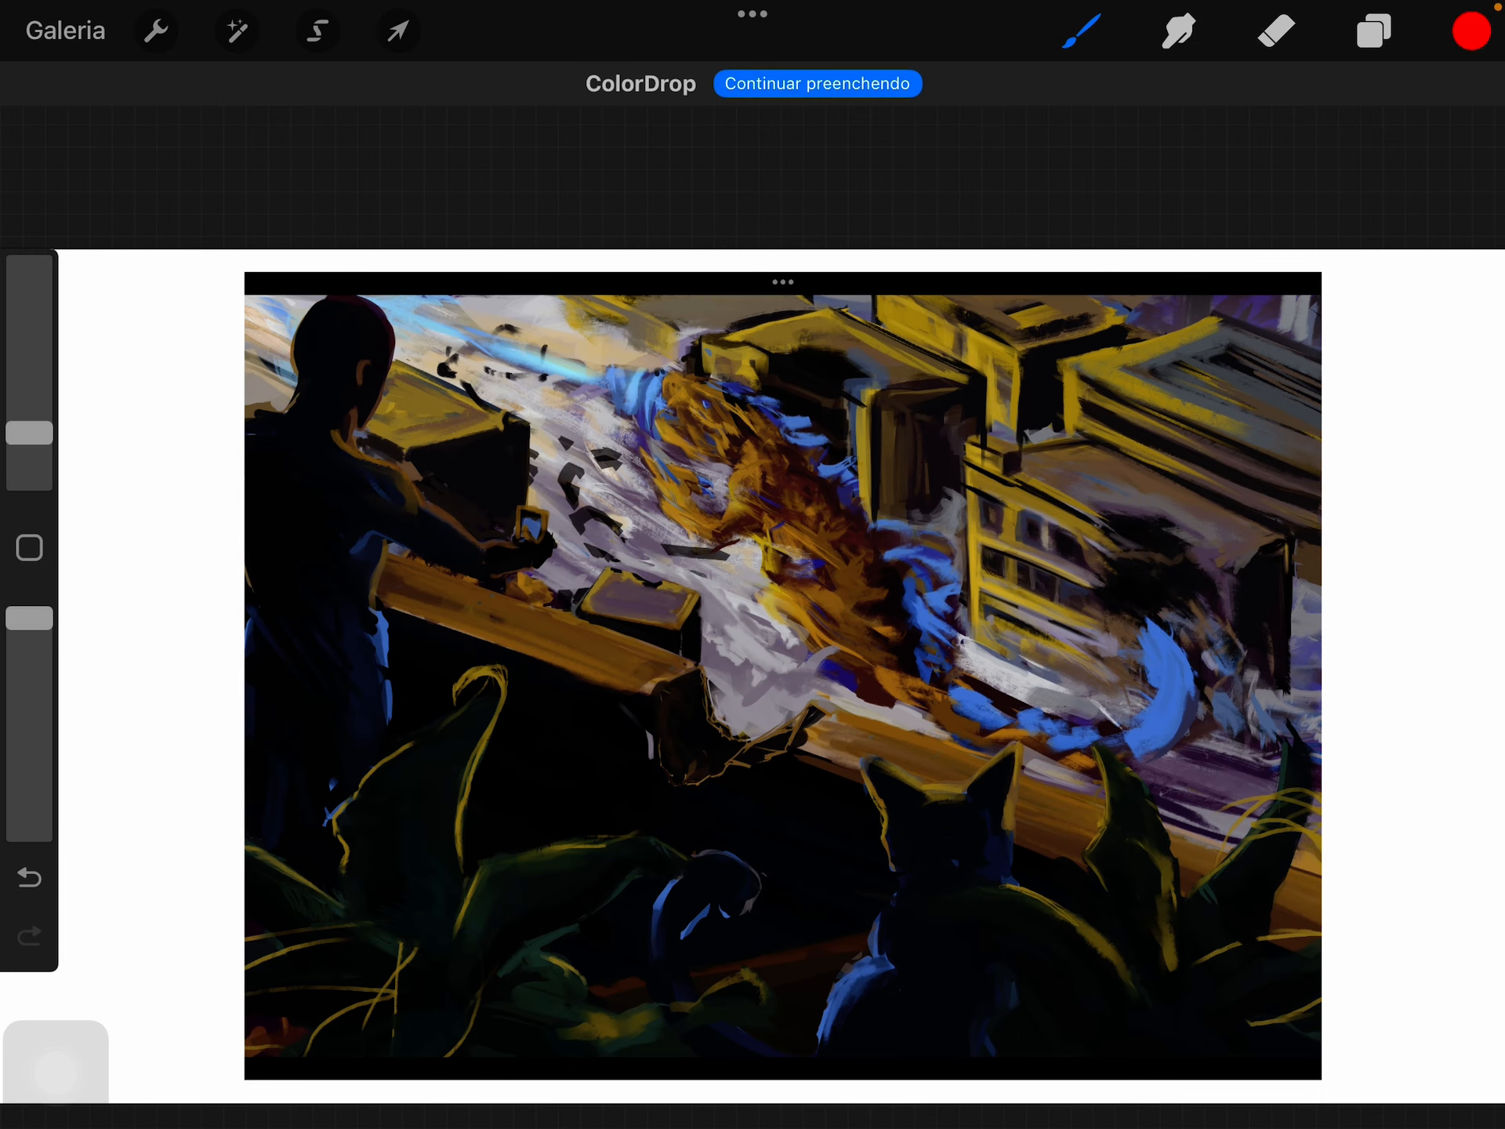